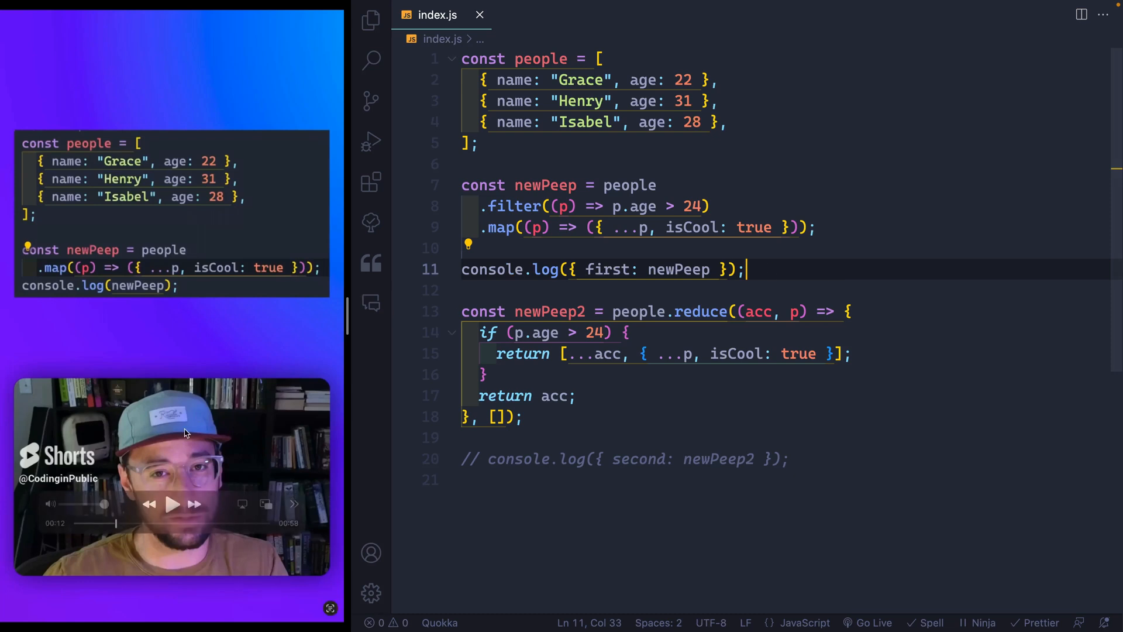
Step: Run node index.js with the second log active, listing Henry and Isabel as isCool true
left_click(172, 504)
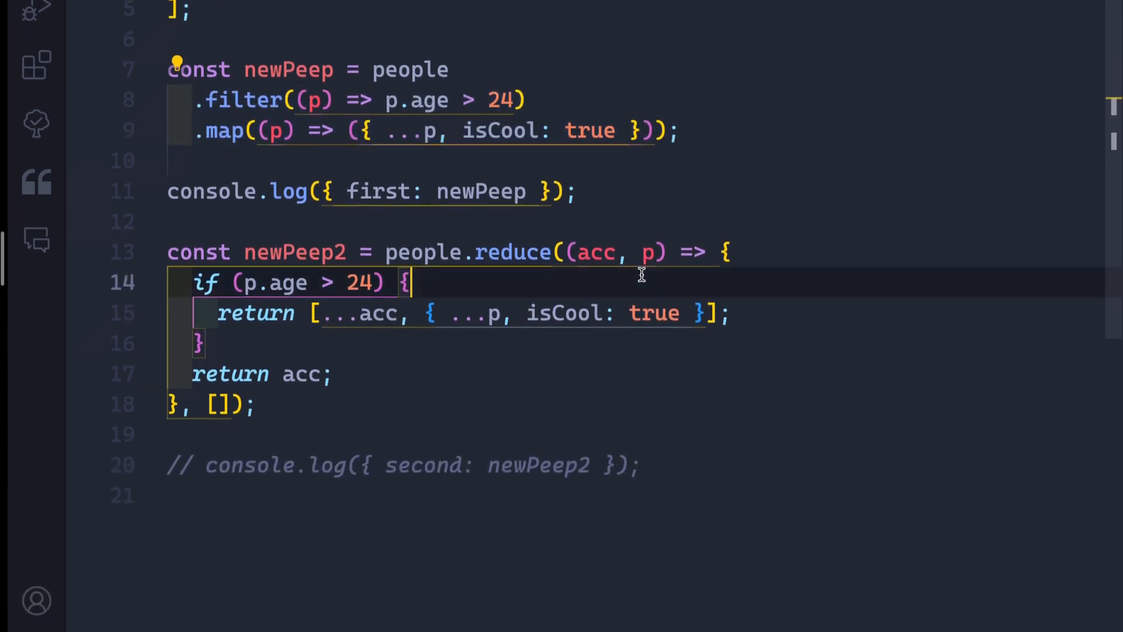
key("Enter")
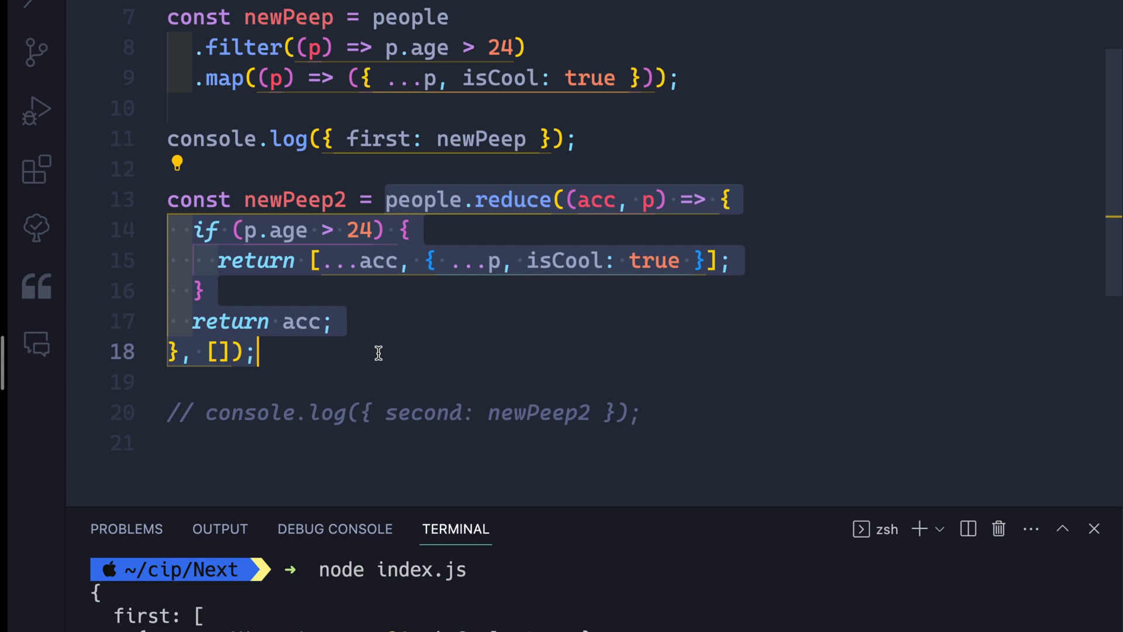
mouse_move(421, 352)
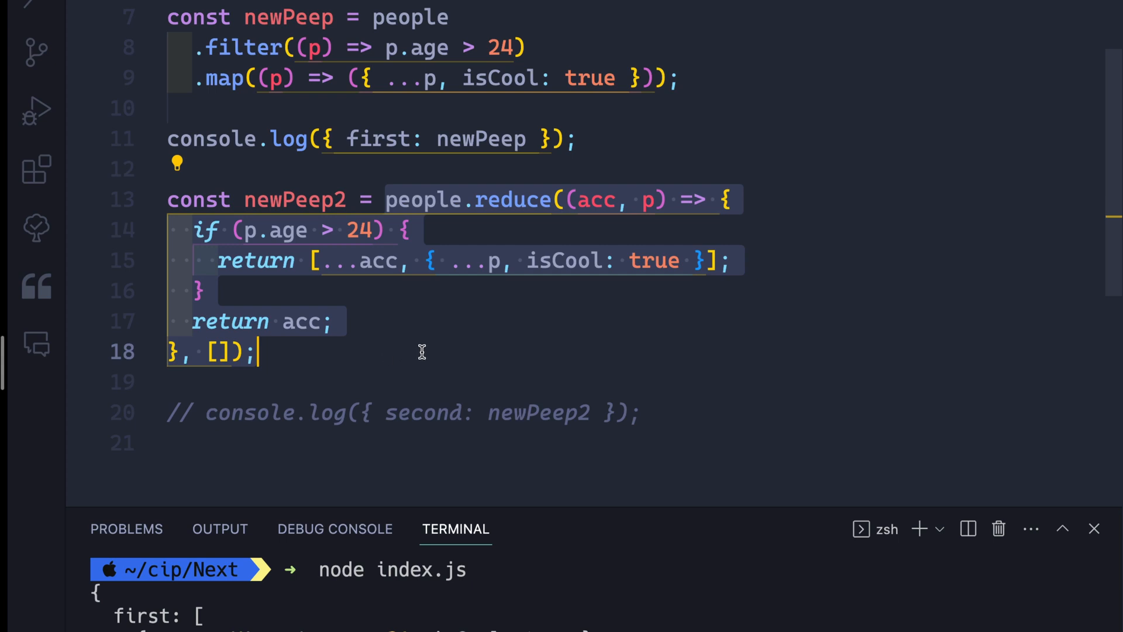
mouse_move(385, 377)
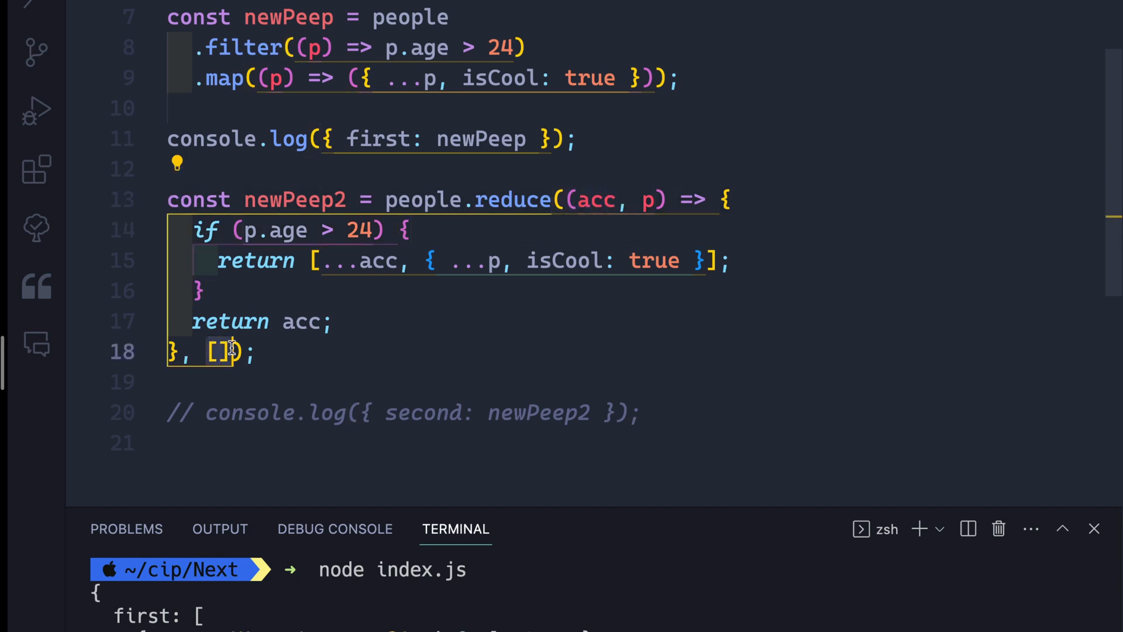
mouse_move(303, 290)
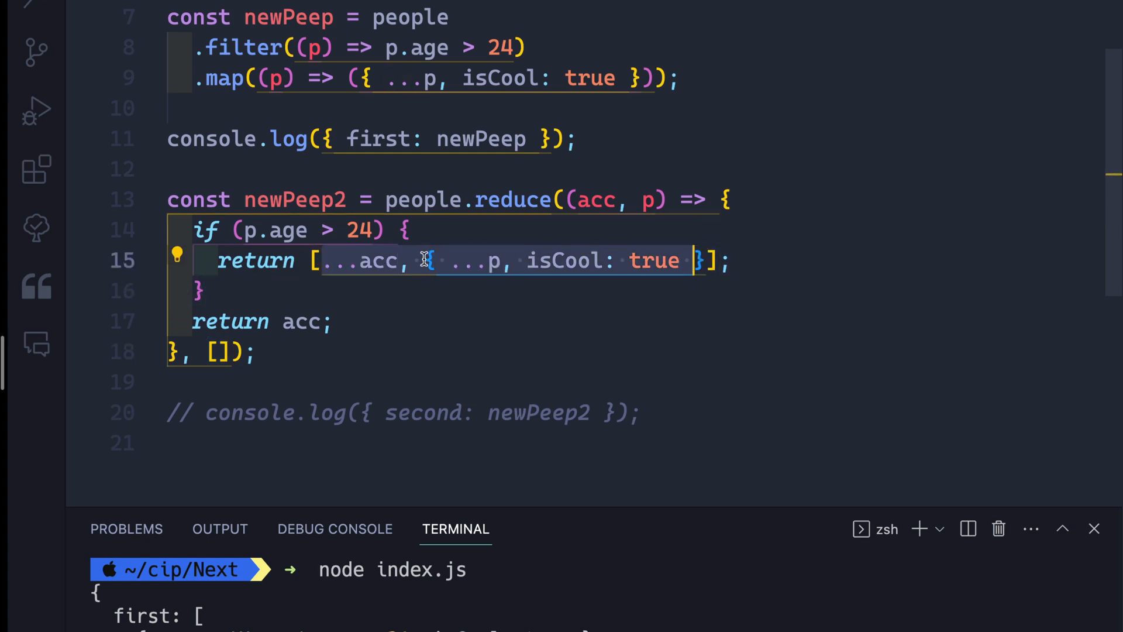
mouse_move(548, 256)
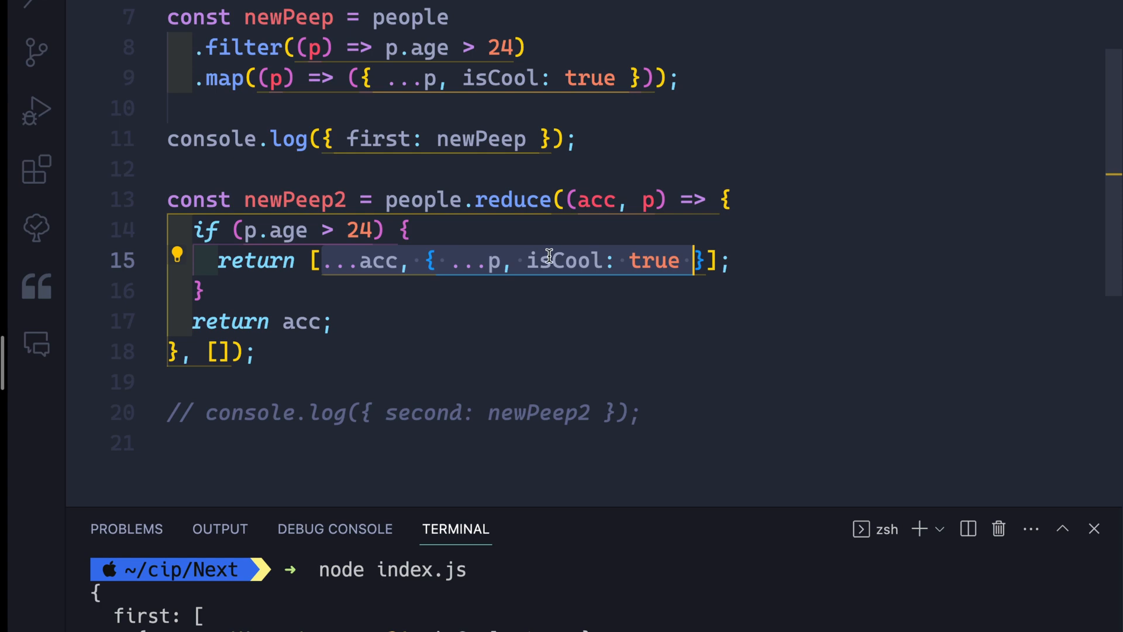
mouse_move(496, 260)
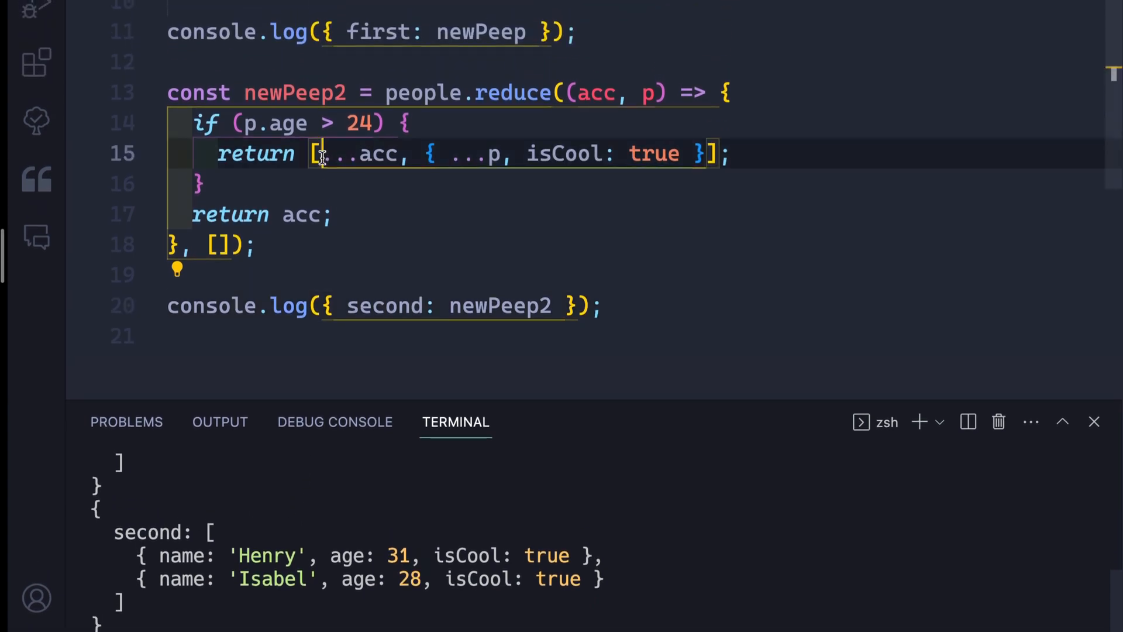
double_click(364, 153)
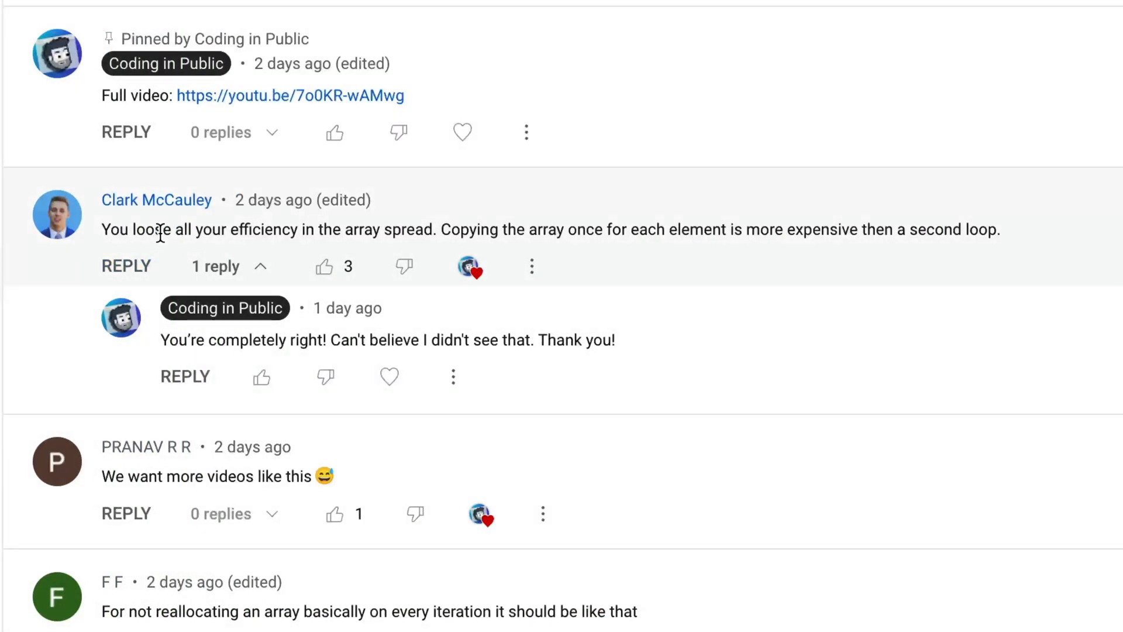
Step: Highlight the array-spread remark and select the performance.now() benchmark snippet in the comments
left_click_drag(227, 229, 428, 229)
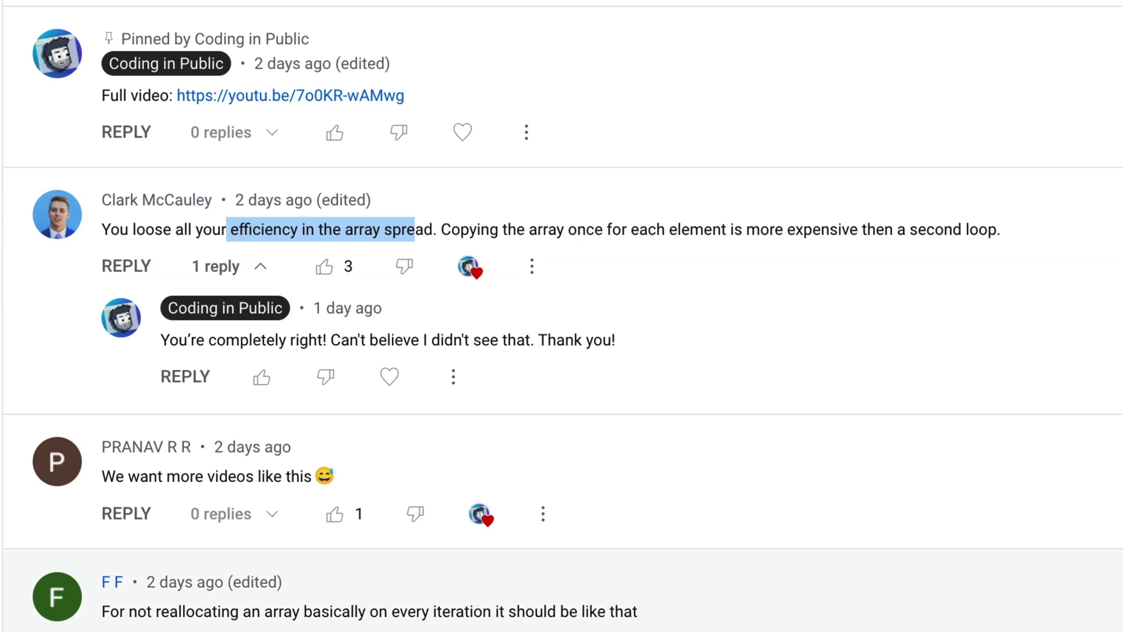
scroll("down", 3)
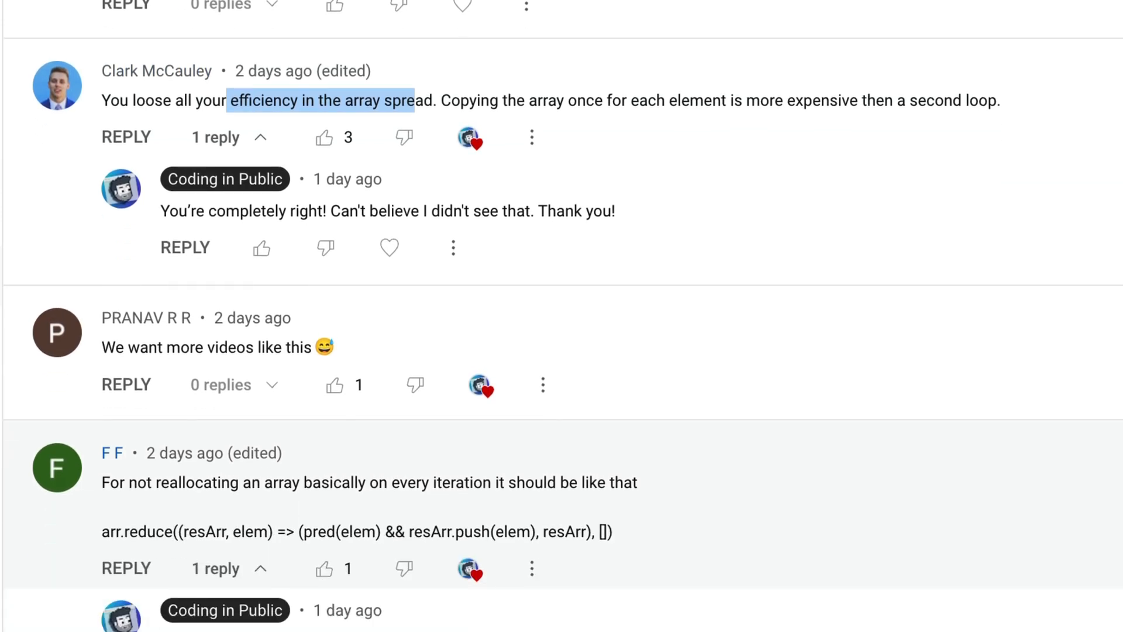
scroll("down", 3)
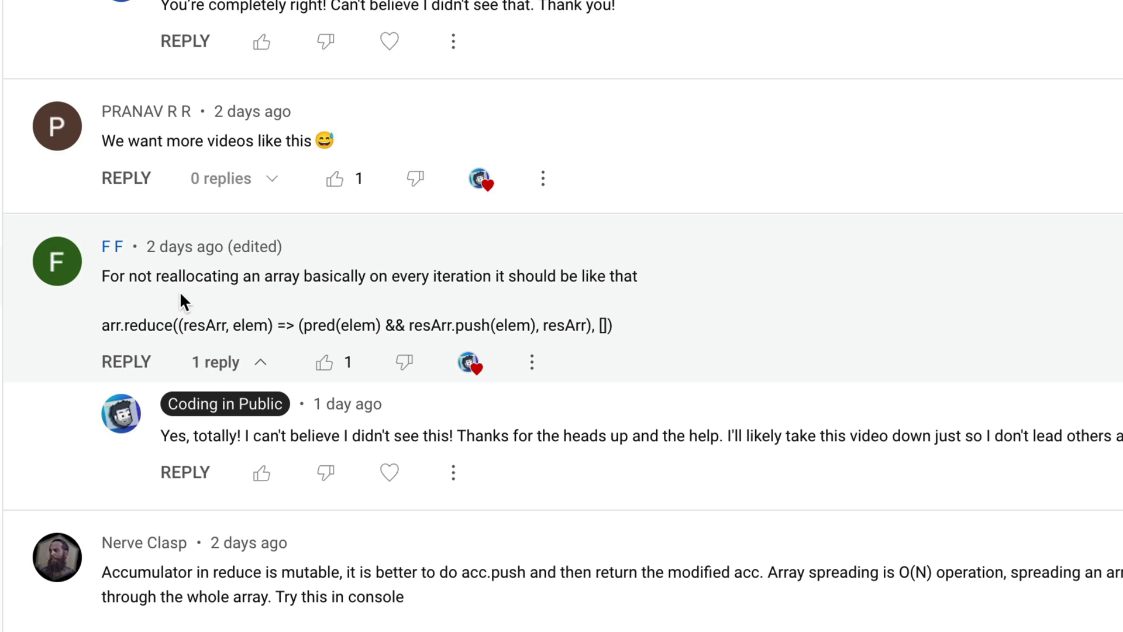
scroll("down", 3)
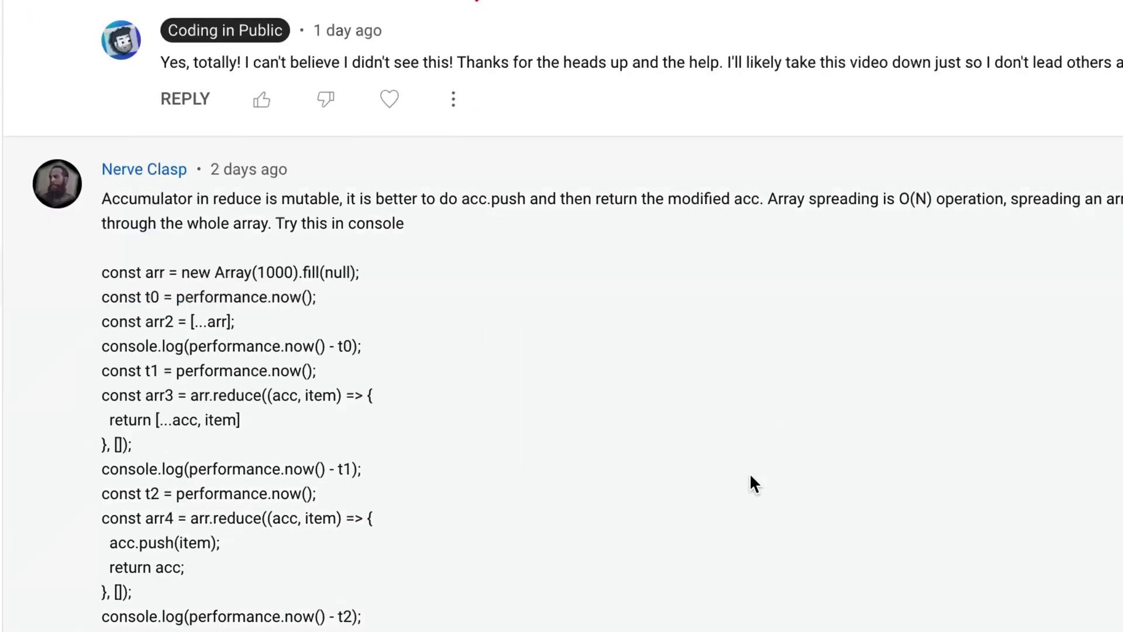
mouse_move(478, 427)
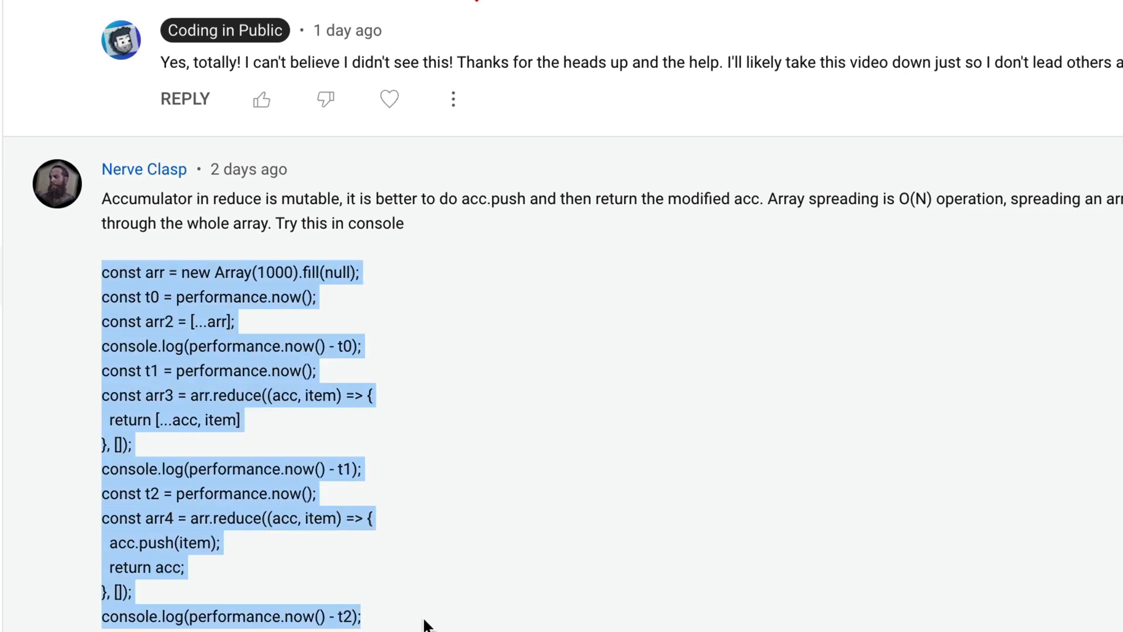
mouse_move(808, 343)
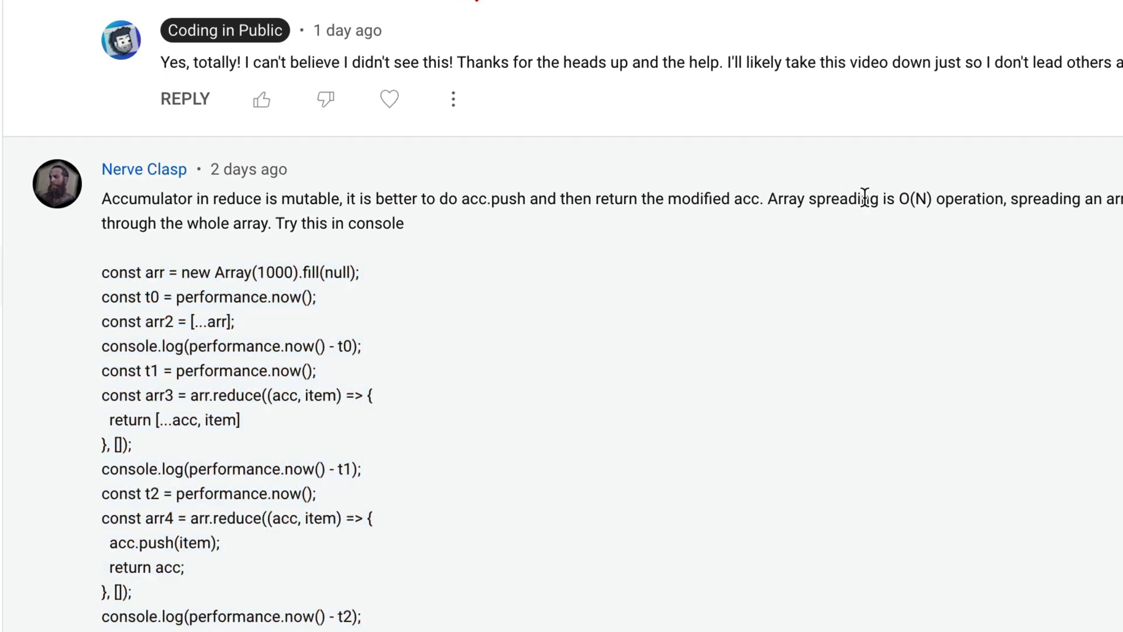
left_click_drag(897, 198, 1008, 198)
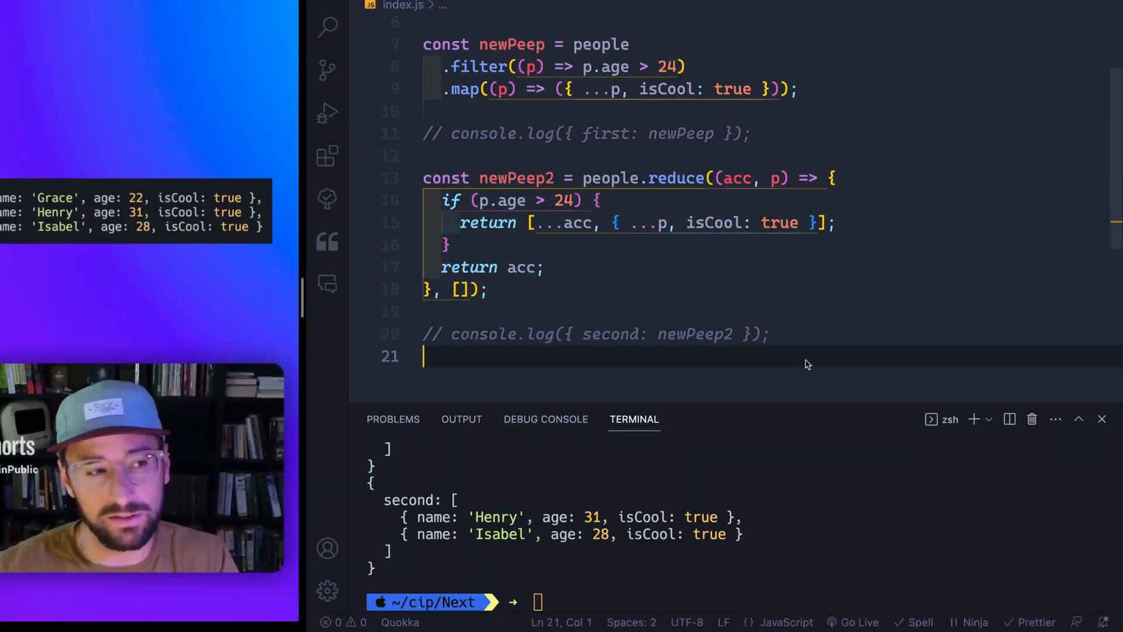
Step: Run the pasted benchmark and highlight the spread-reduce block and its 2.93 timing
scroll("down", 3)
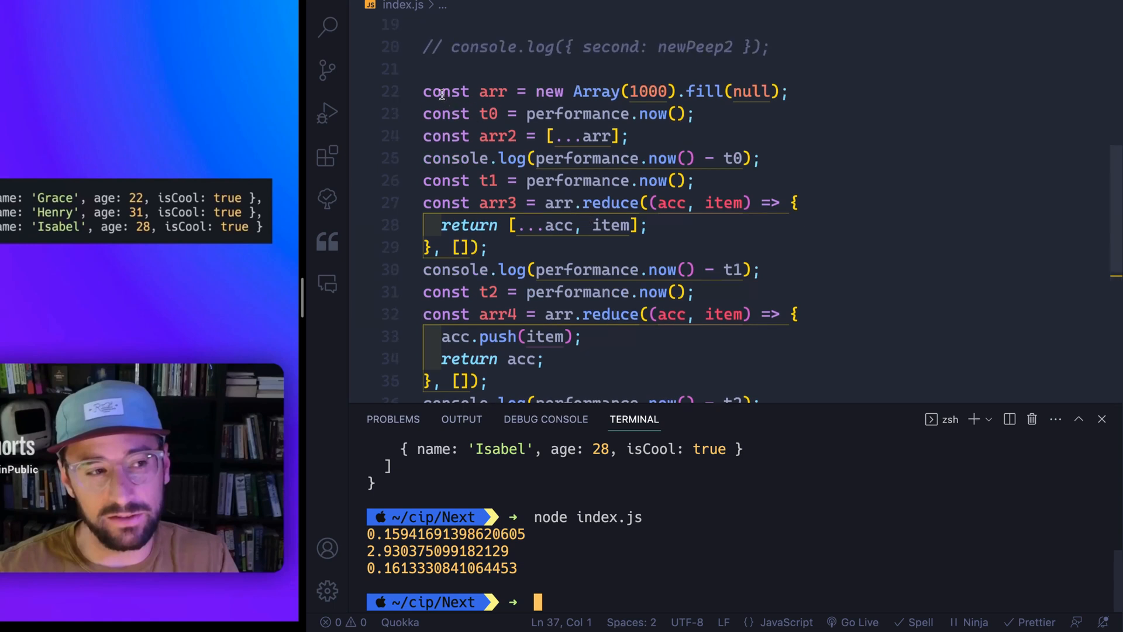
left_click_drag(422, 91, 695, 114)
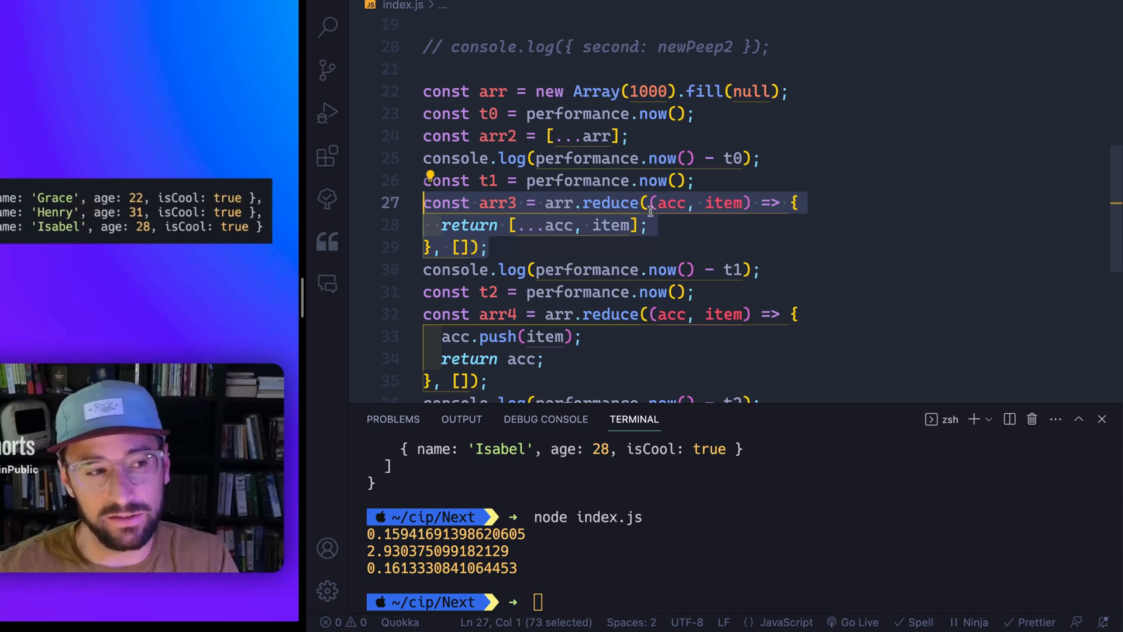
scroll("down", 3)
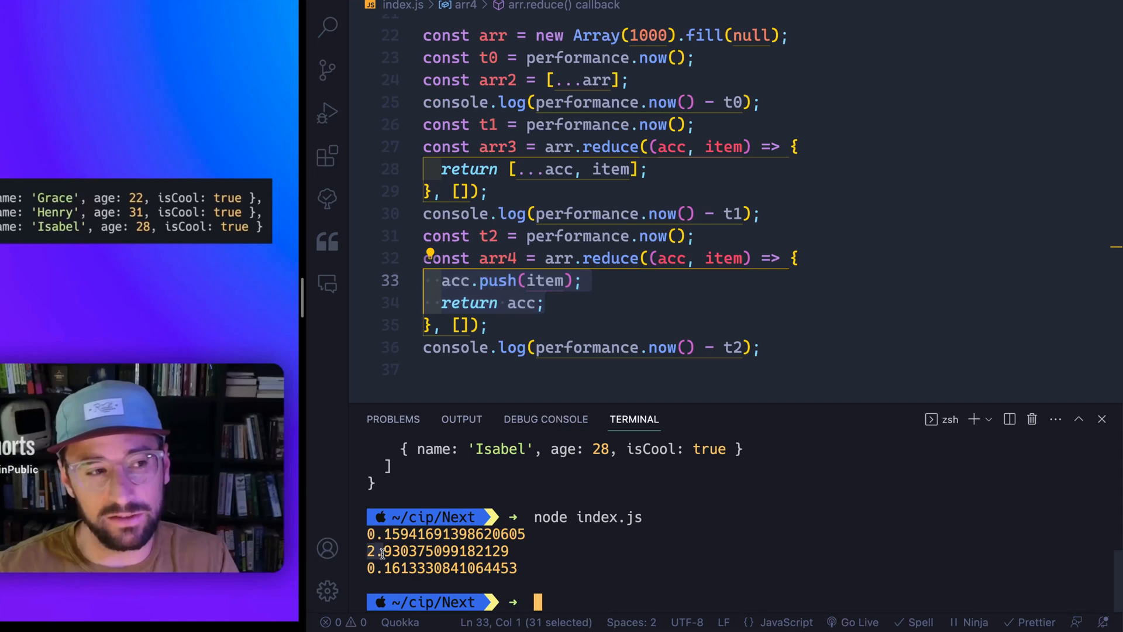
left_click_drag(367, 551, 533, 551)
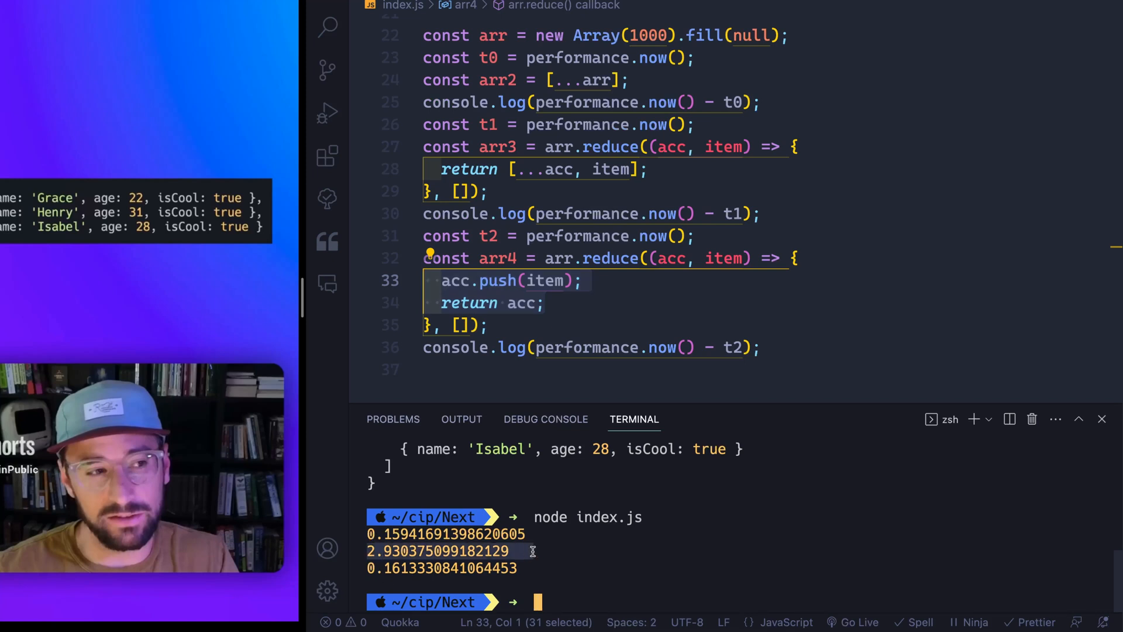
mouse_move(651, 58)
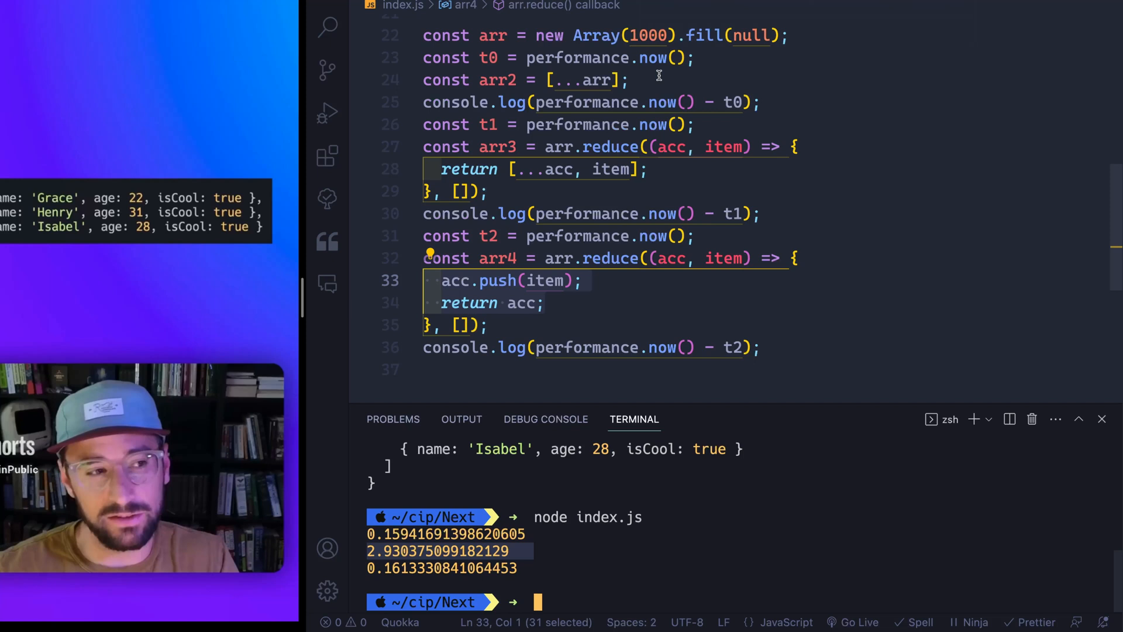
mouse_move(541, 226)
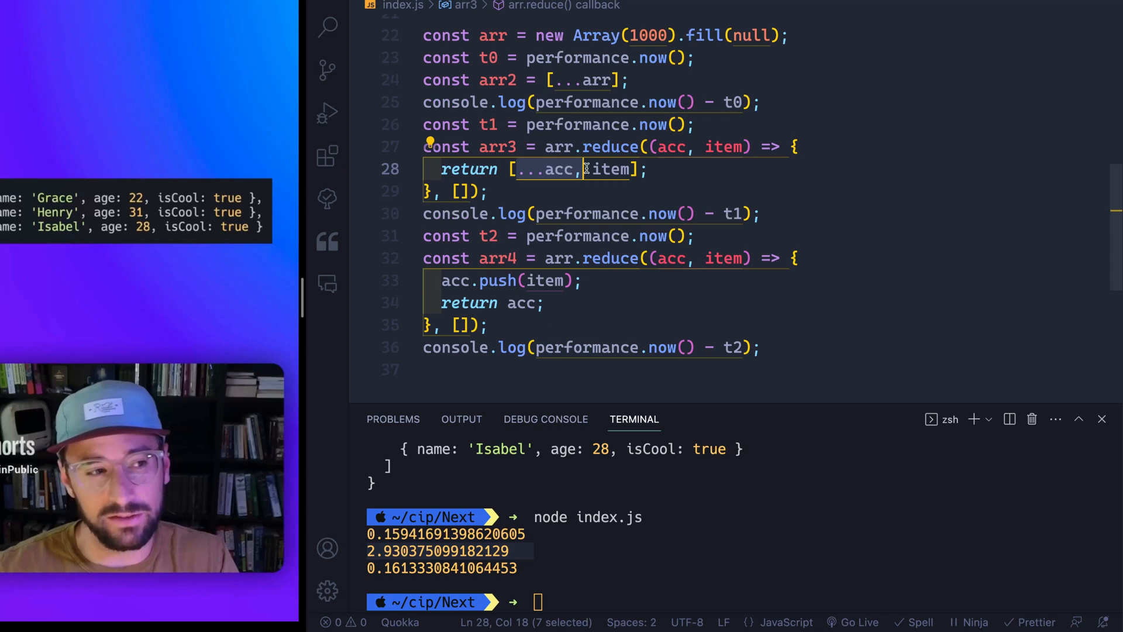
mouse_move(711, 274)
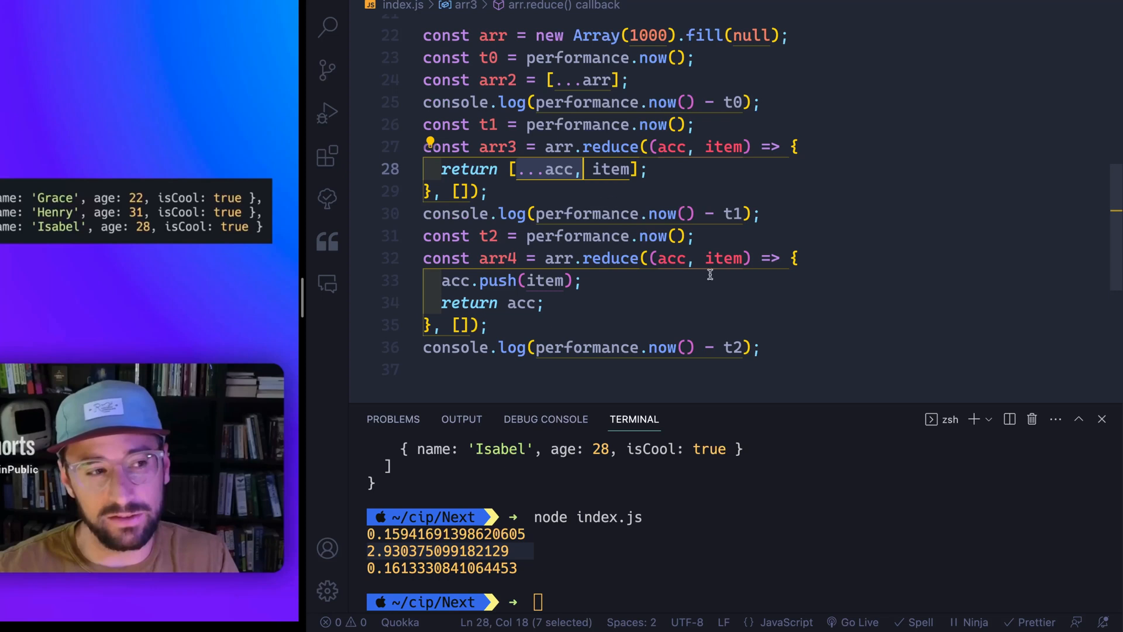
mouse_move(788, 357)
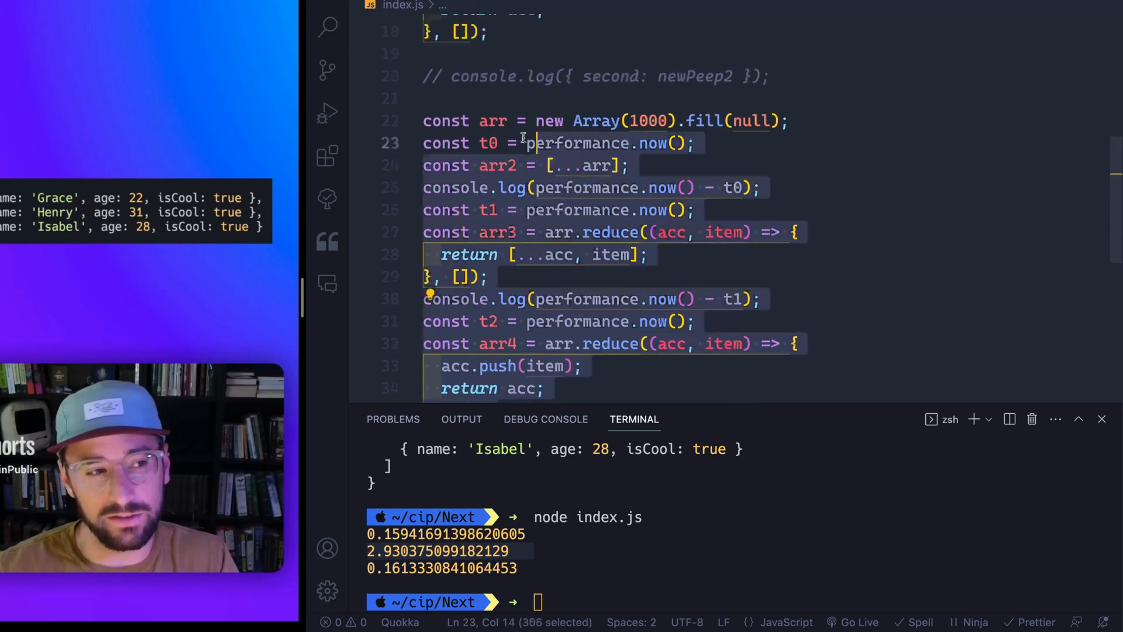
Step: Comment out the pasted benchmark lines 22–36 with Cmd+/
key("cmd+/")
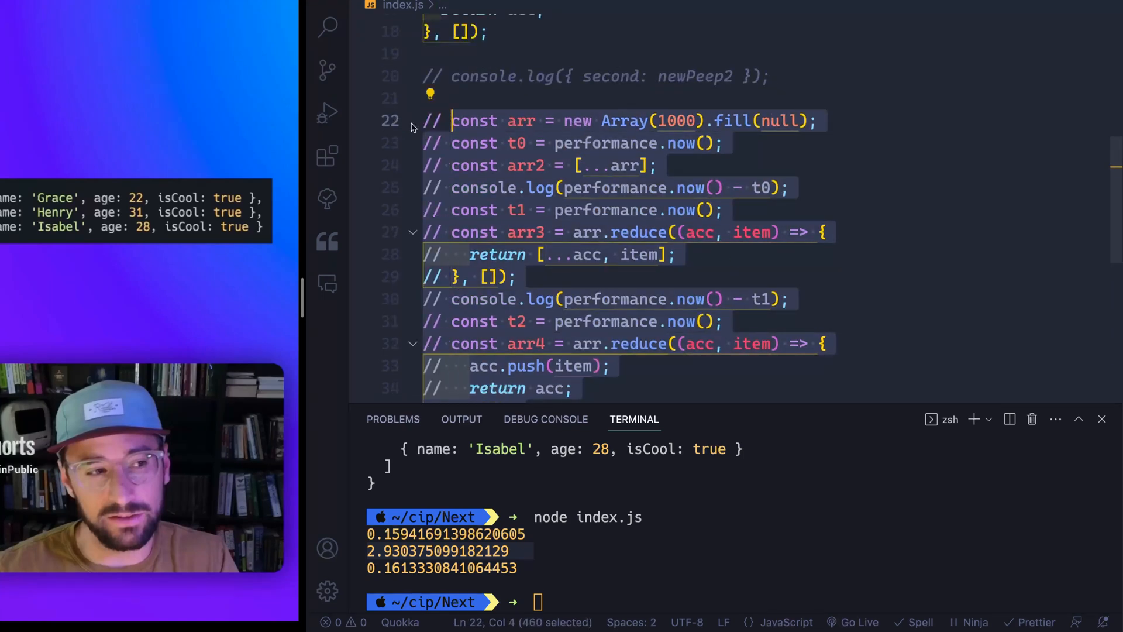
left_click(727, 143)
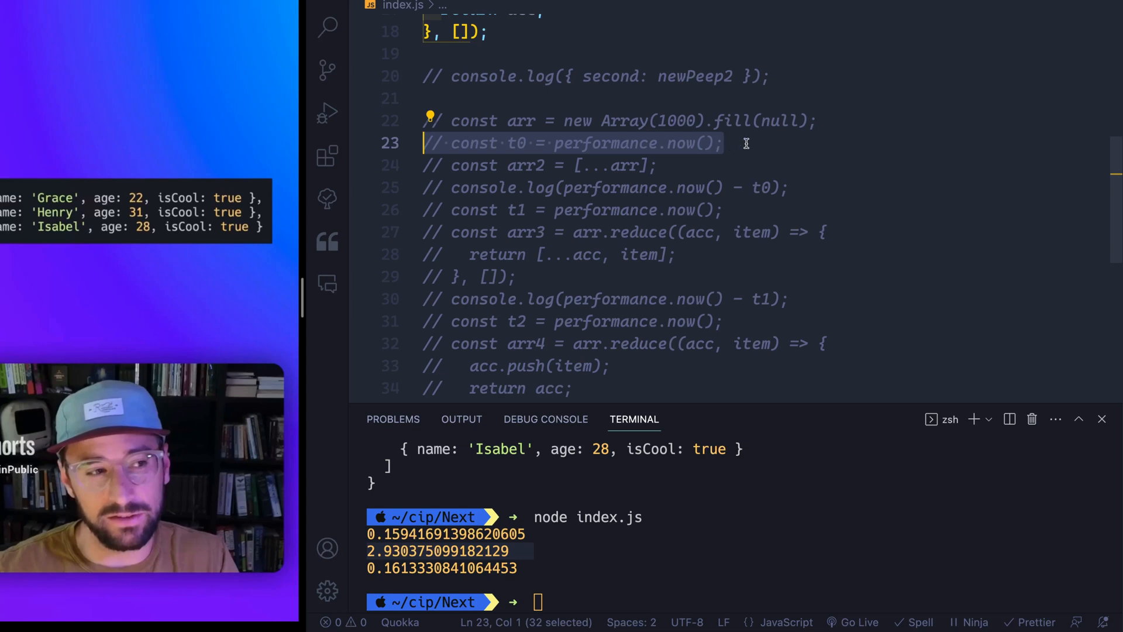
mouse_move(745, 178)
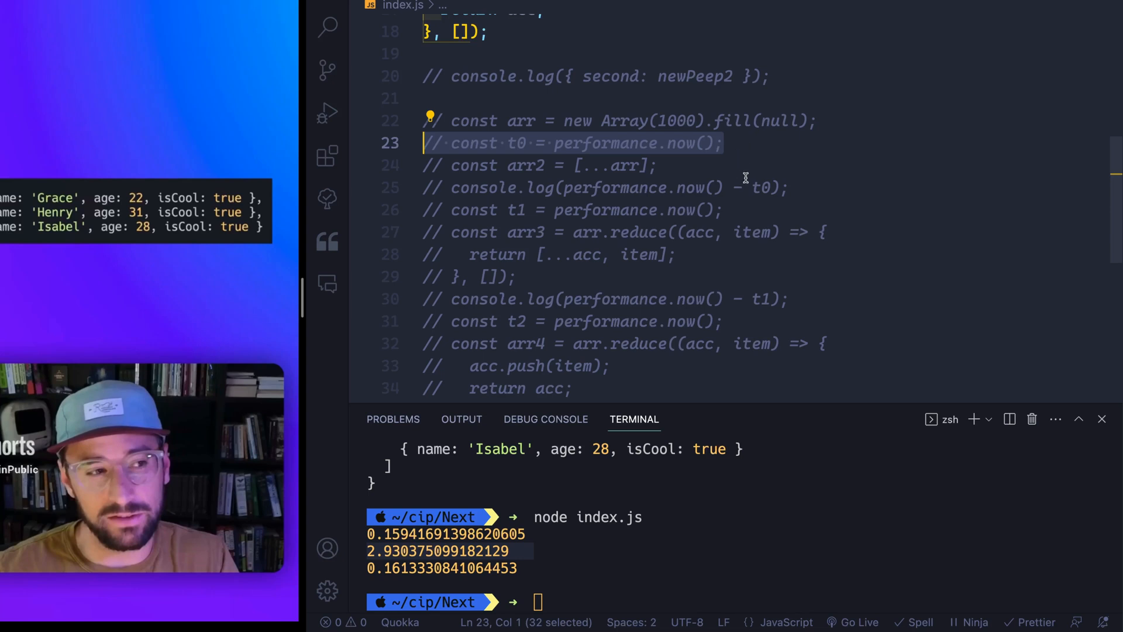
mouse_move(763, 249)
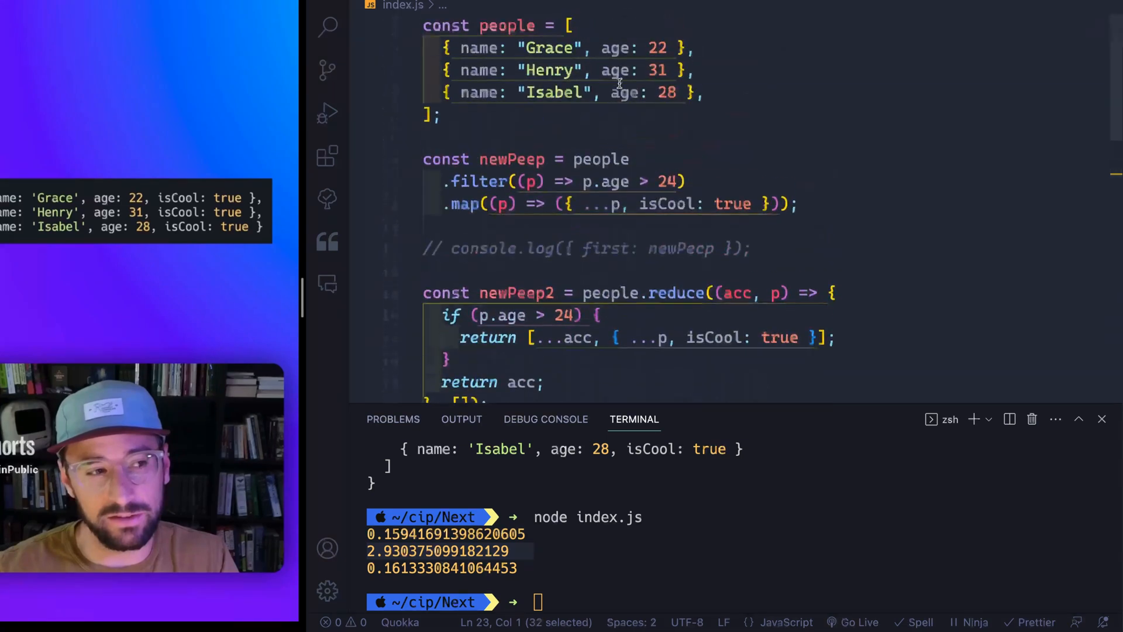
Step: Time the filter/map newPeep from const t0 = performance.now(), printing first about 0.71
type("// const t0 = performance.now();")
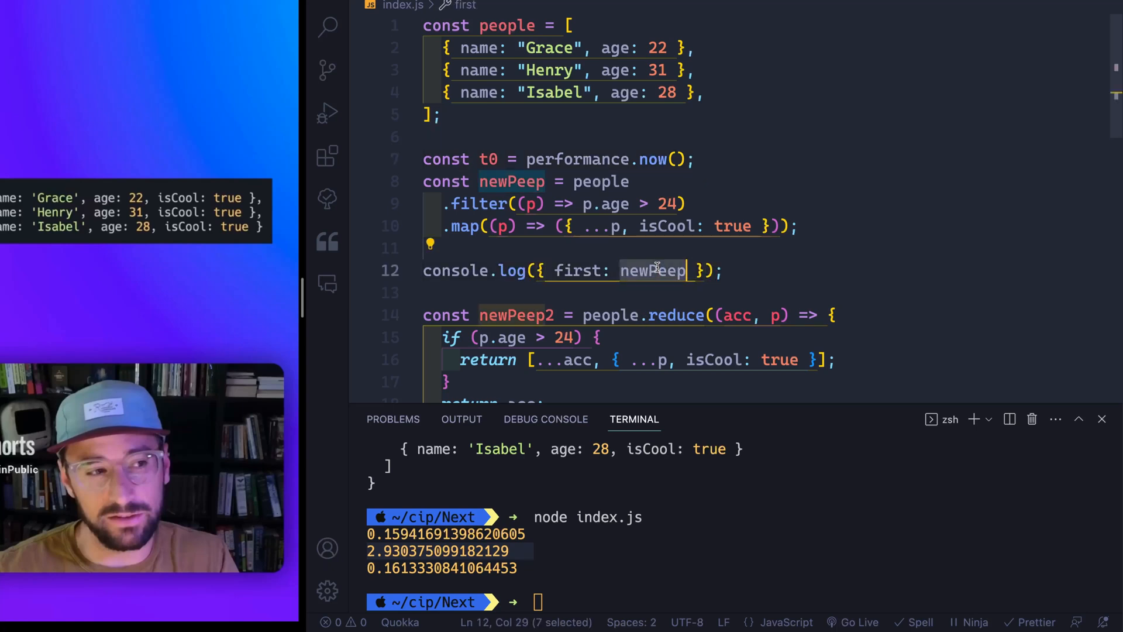
type("now.")
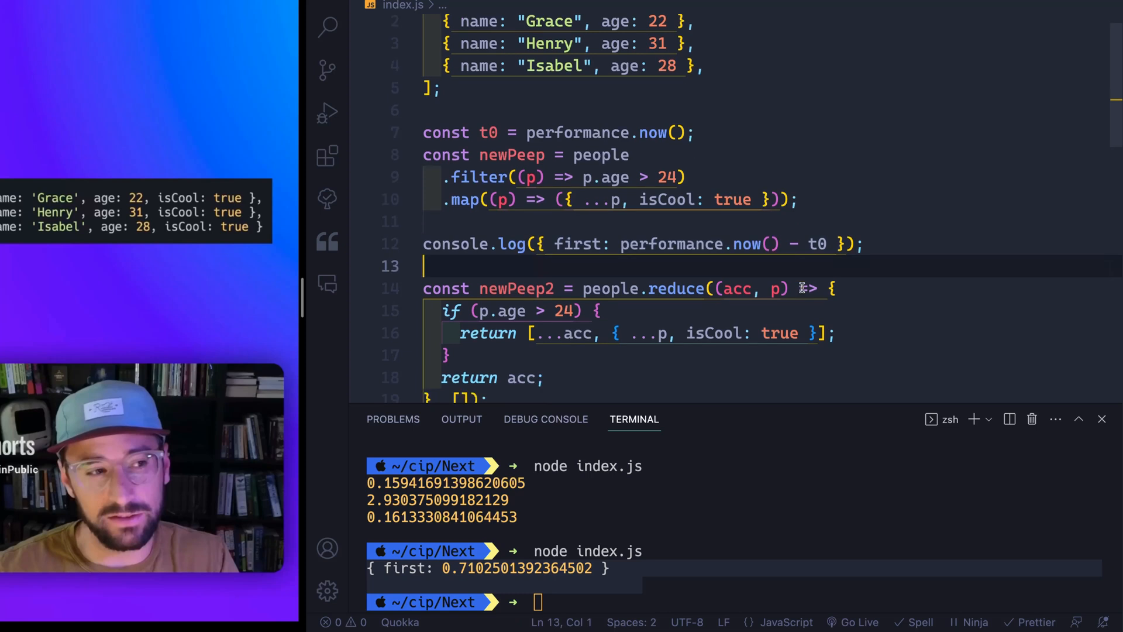
type("const t0 = performance.now();")
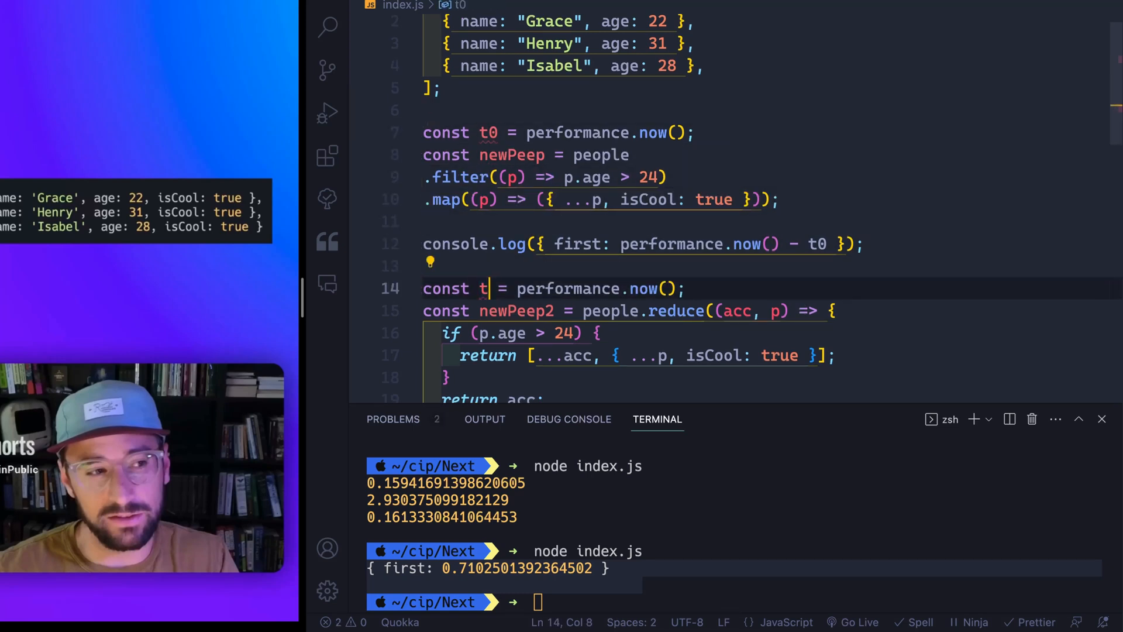
Step: Rename the timer to t1 and log performance.now() - t1 as the second timing
type("1")
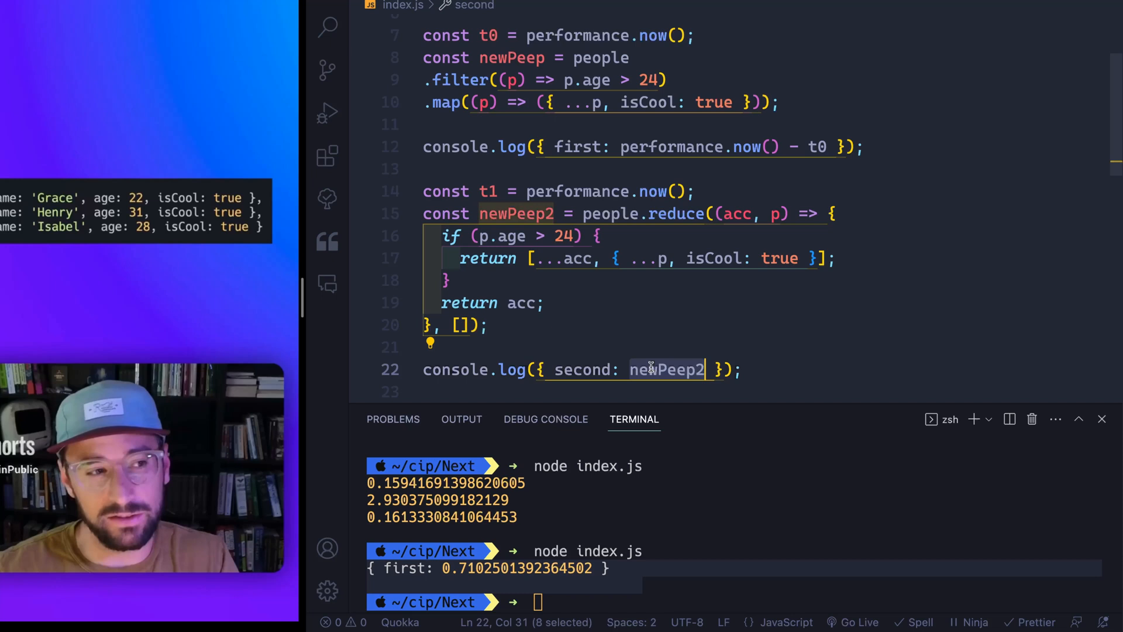
type("performance.now() - t1")
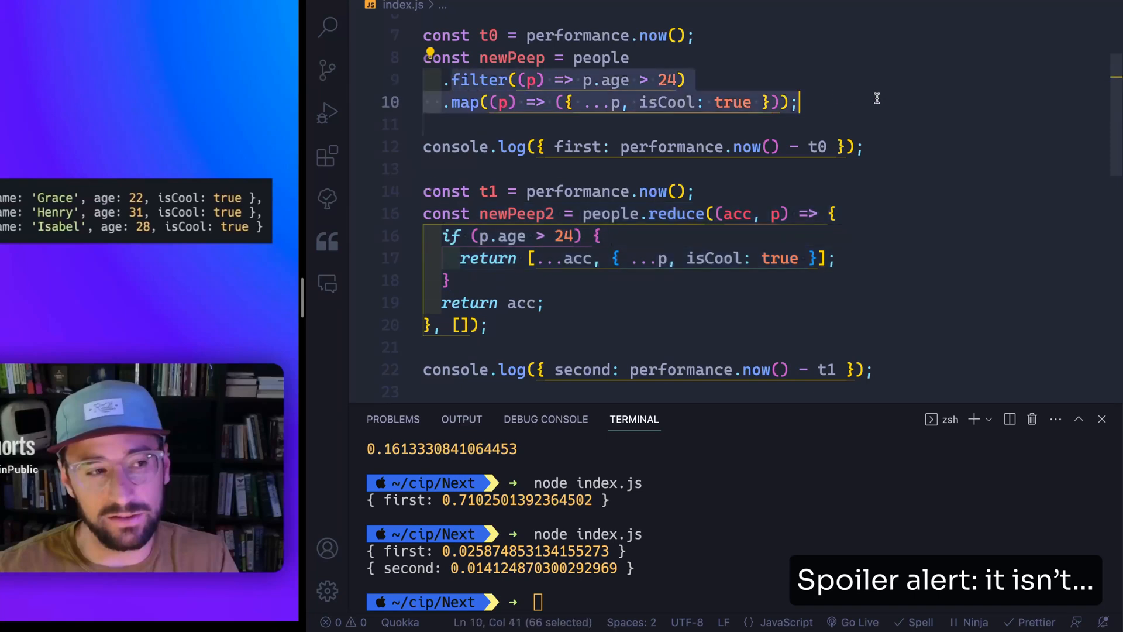
left_click(678, 124)
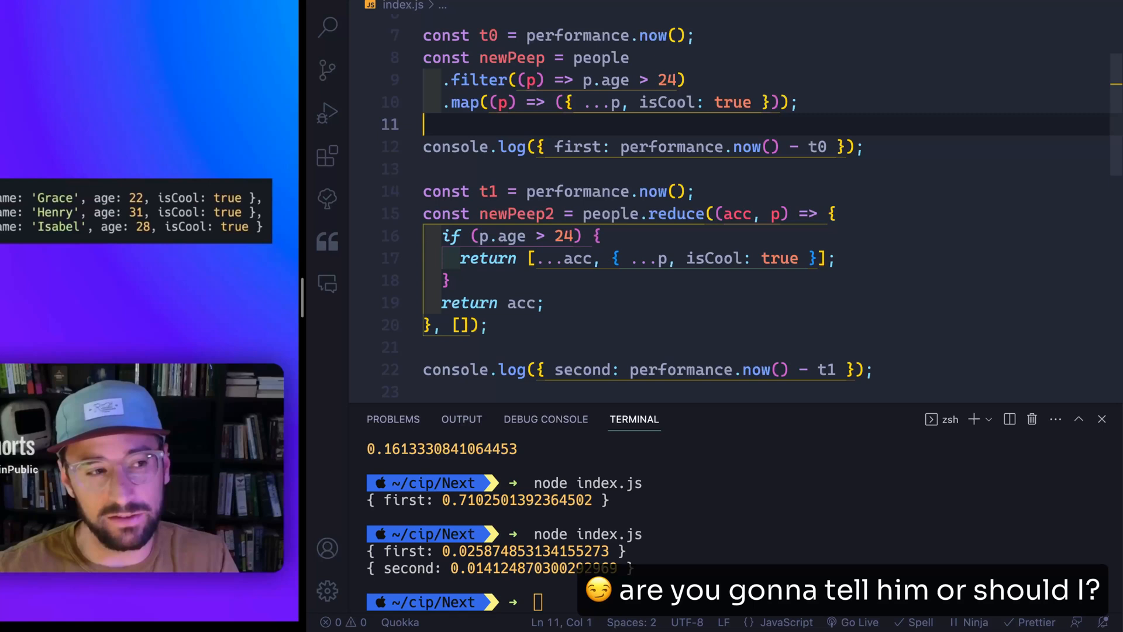
Step: Remove blank lines before the logs and select the spread-reduce block for copying as newPeep3
scroll("down", 3)
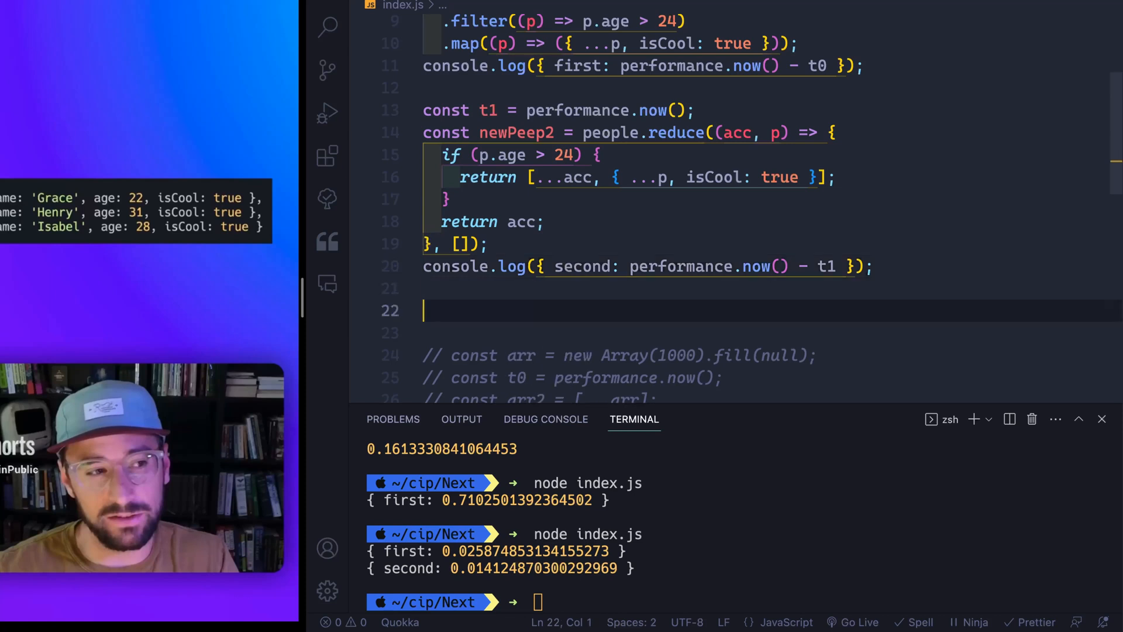
left_click(640, 132)
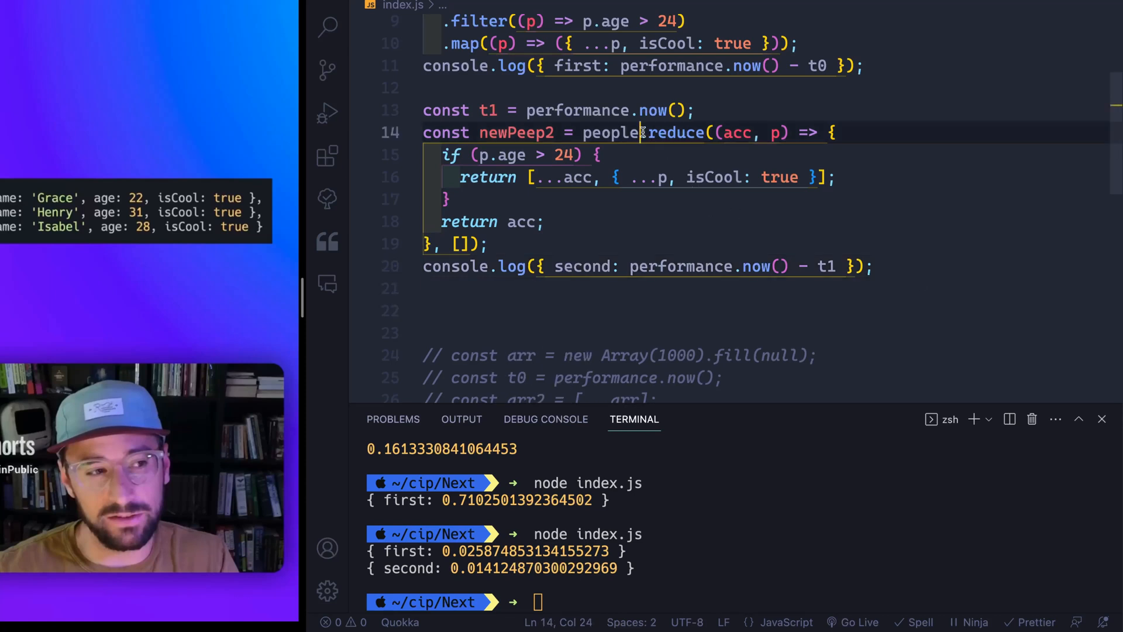
left_click_drag(643, 132, 544, 223)
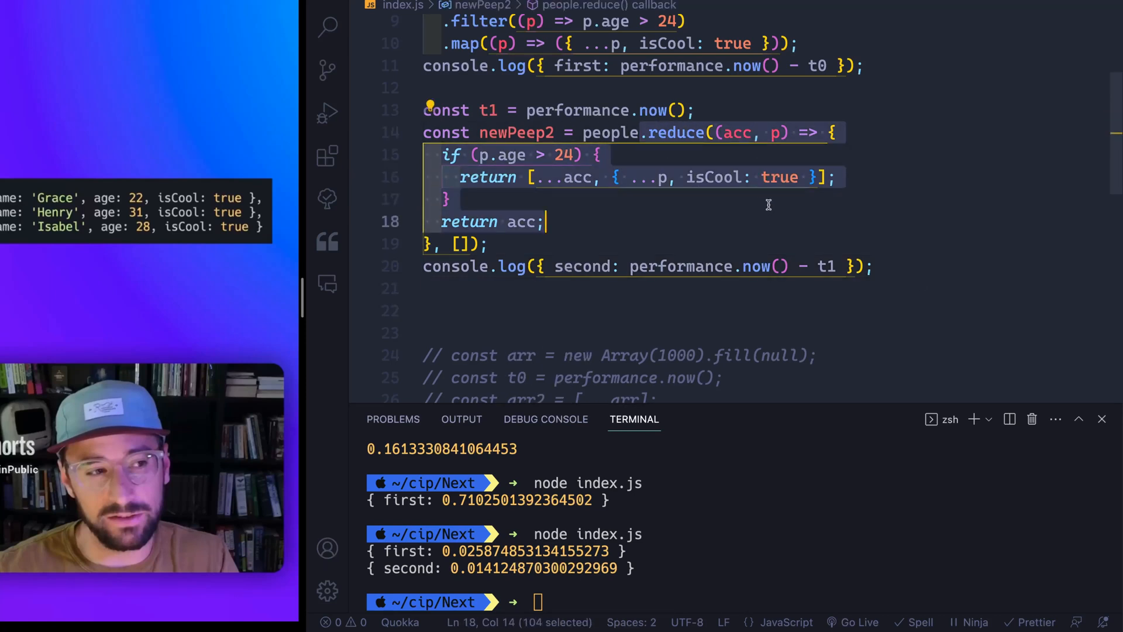
mouse_move(743, 227)
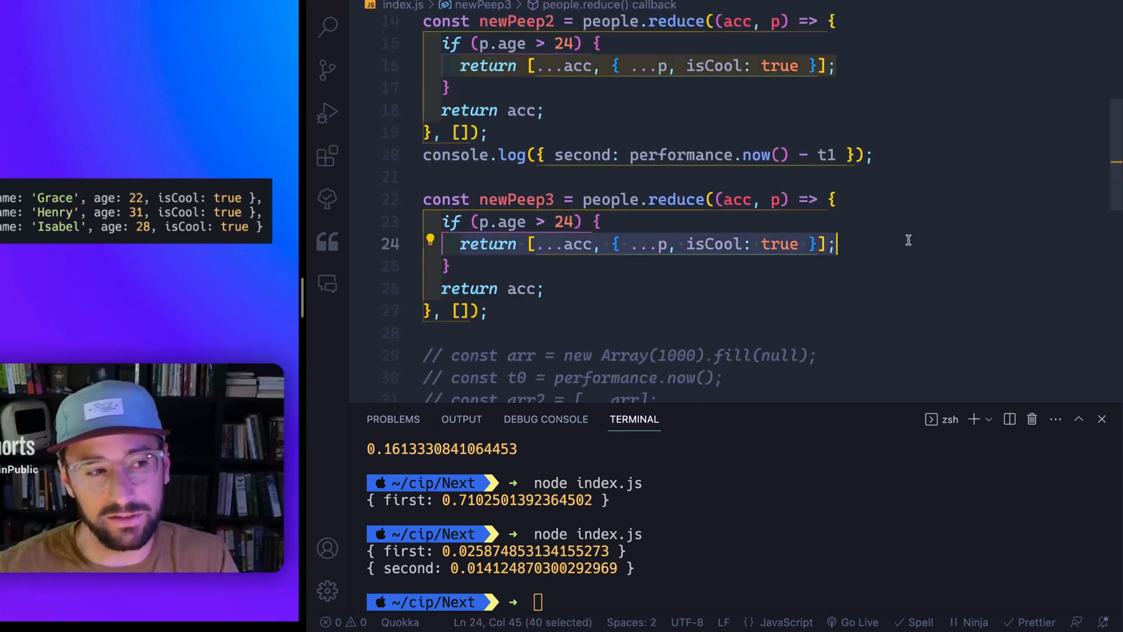
Step: Rewrite the newPeep3 reducer as acc.push({ ...p, isCool: true }) followed by return acc
type("acc.push({")
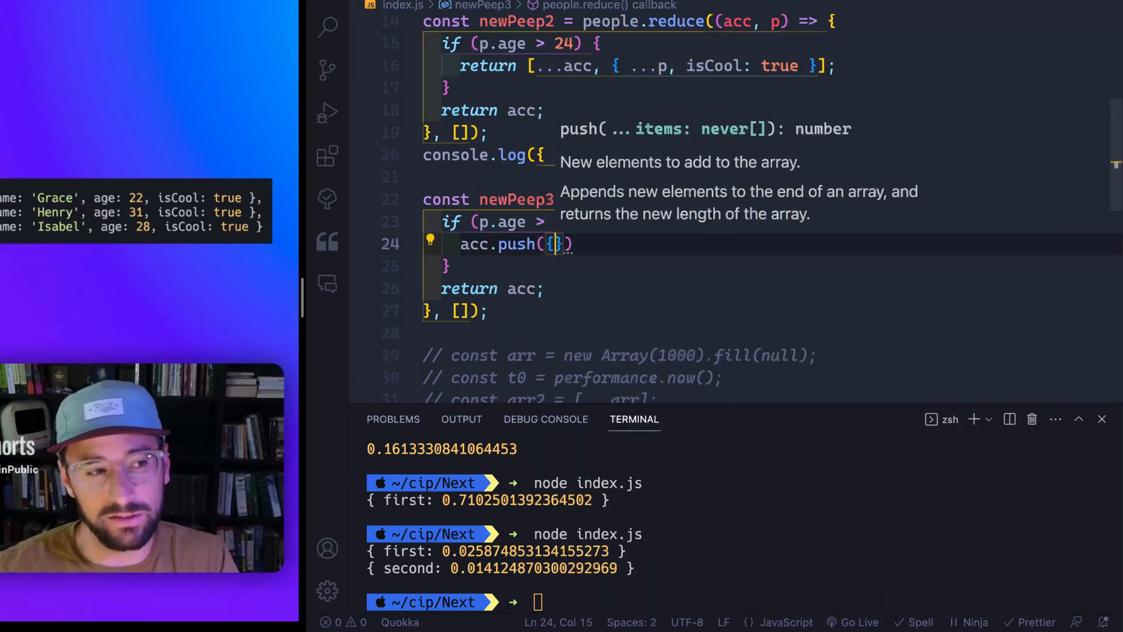
type("...p")
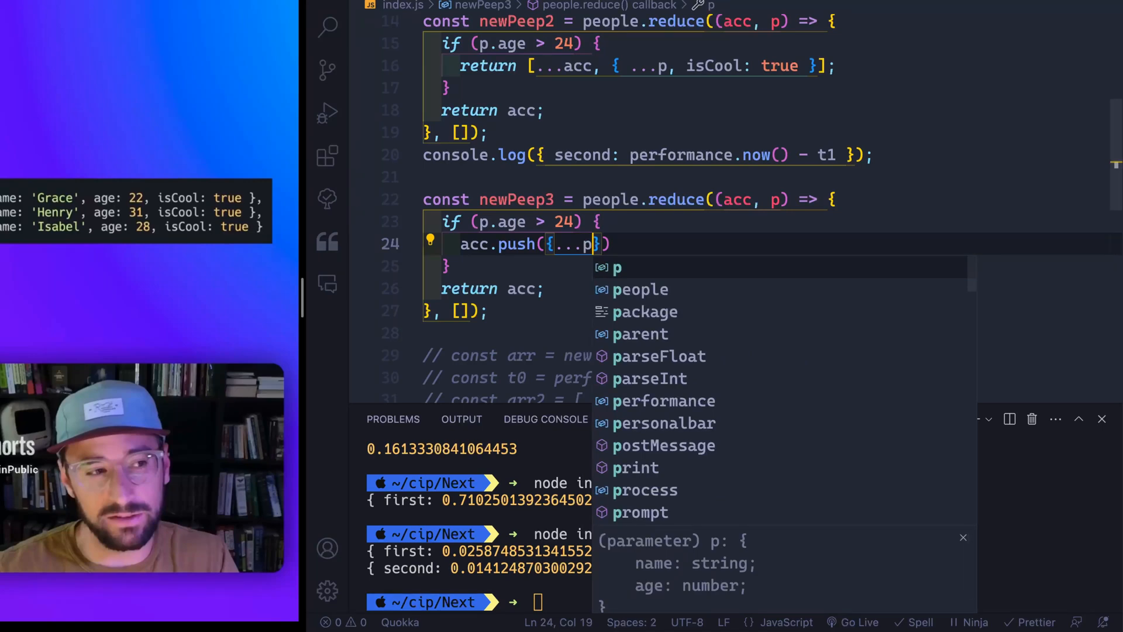
type(",")
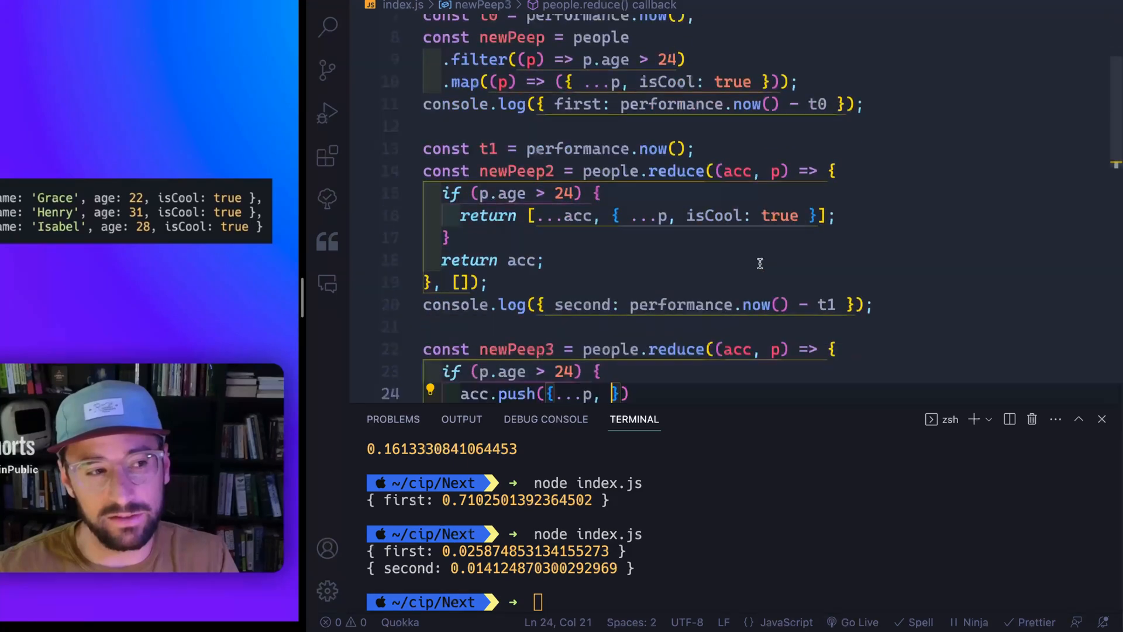
type("{")
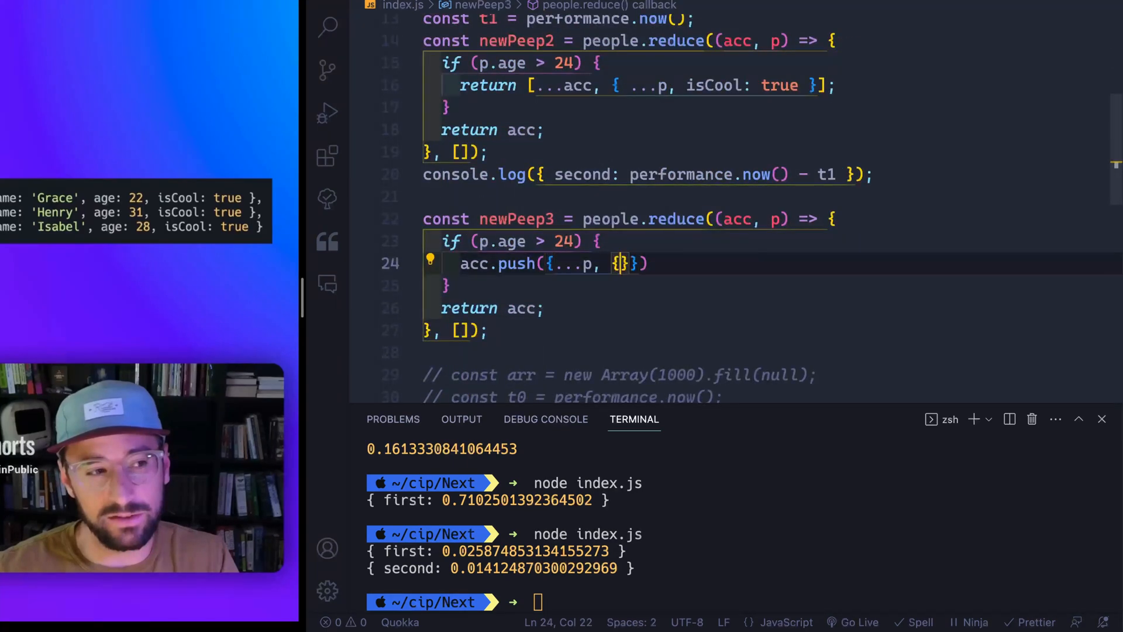
type("isCool")
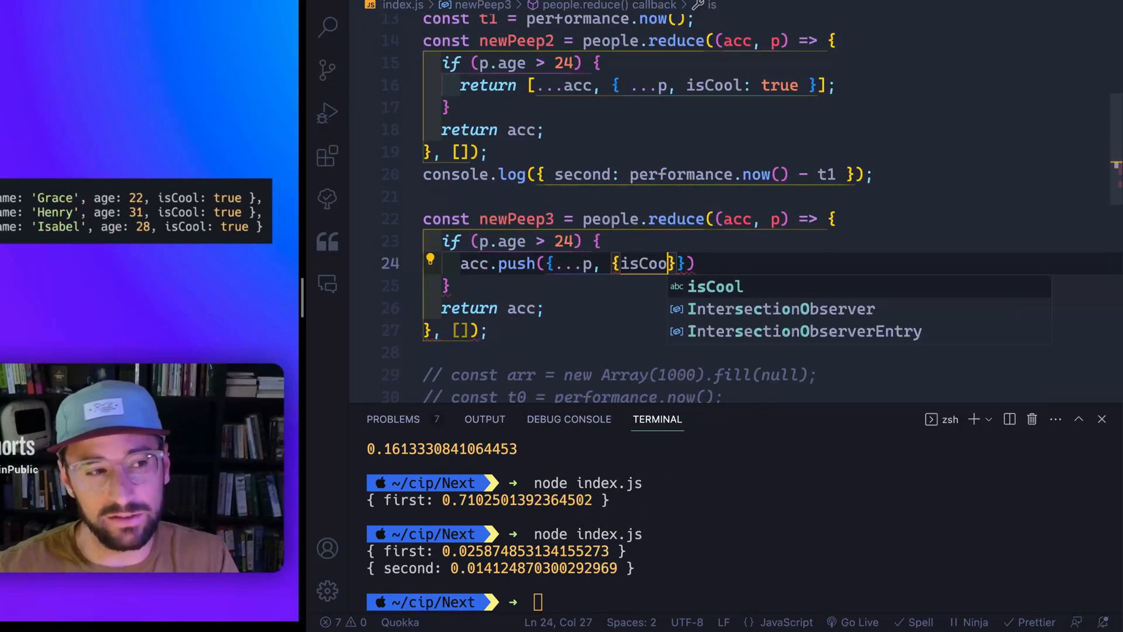
type(": true")
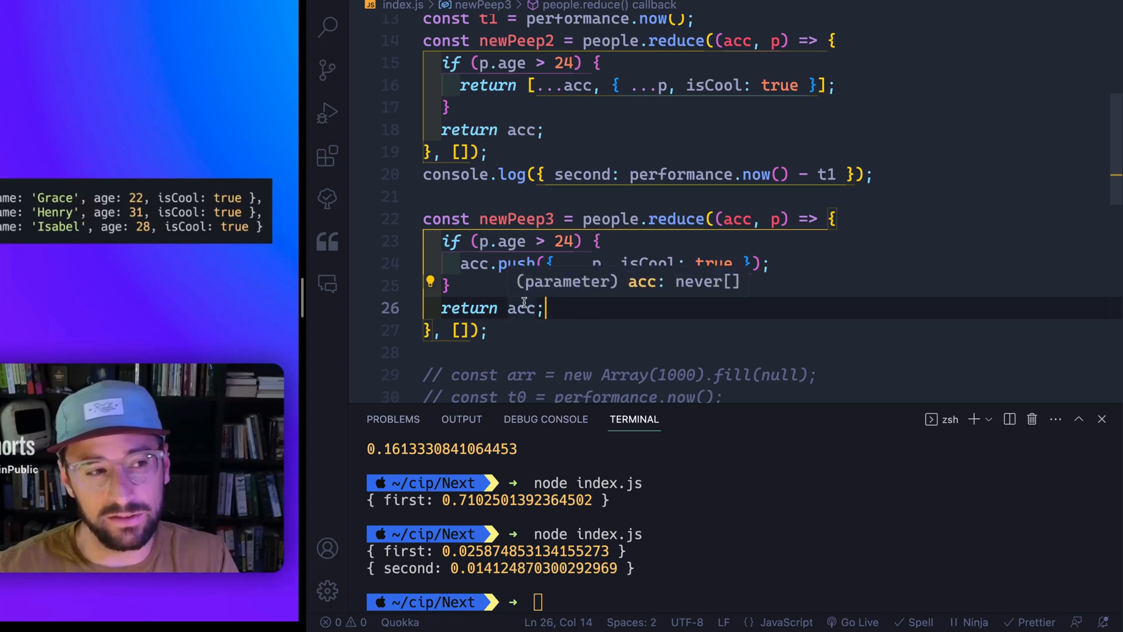
double_click(521, 309)
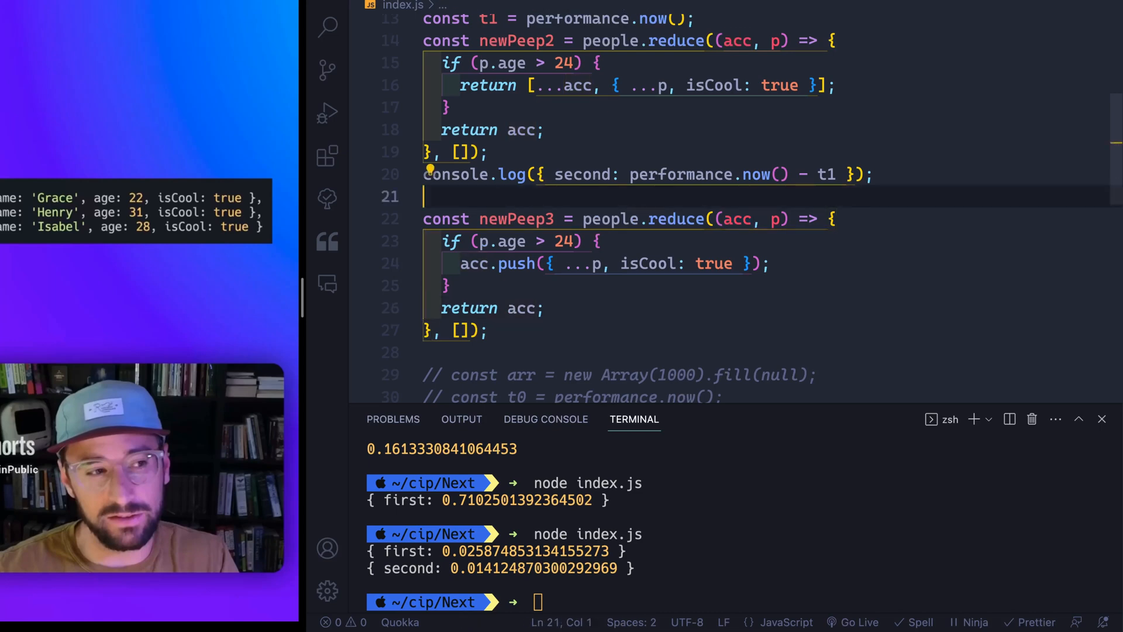
Step: Time newPeep3 from t2, log it as third, and rerun to print three timings
type("const")
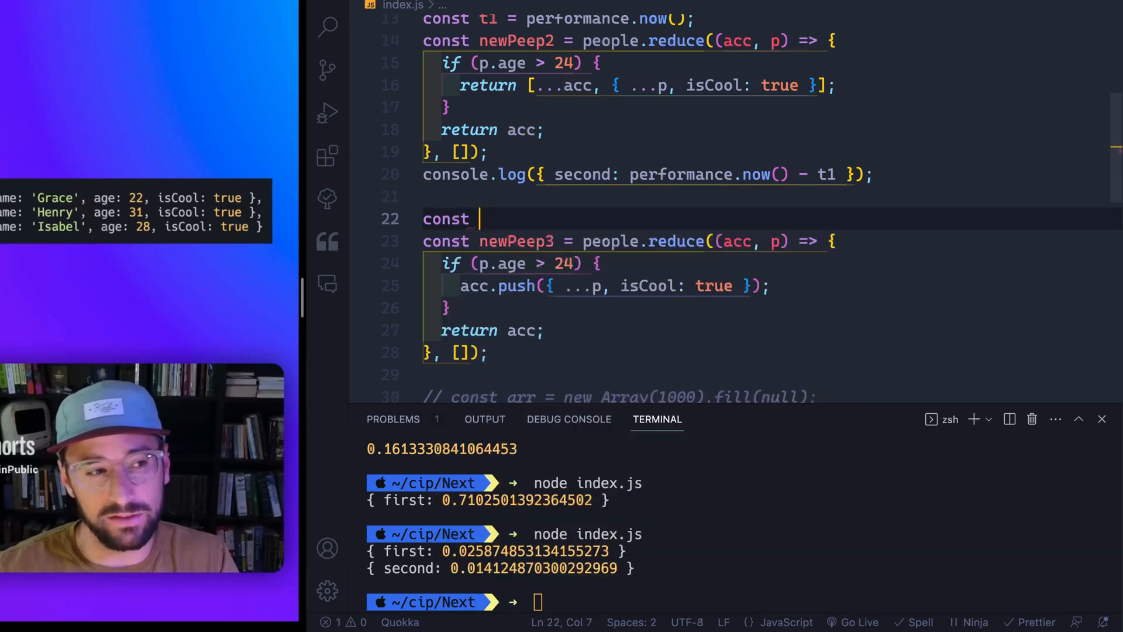
type("t2 =")
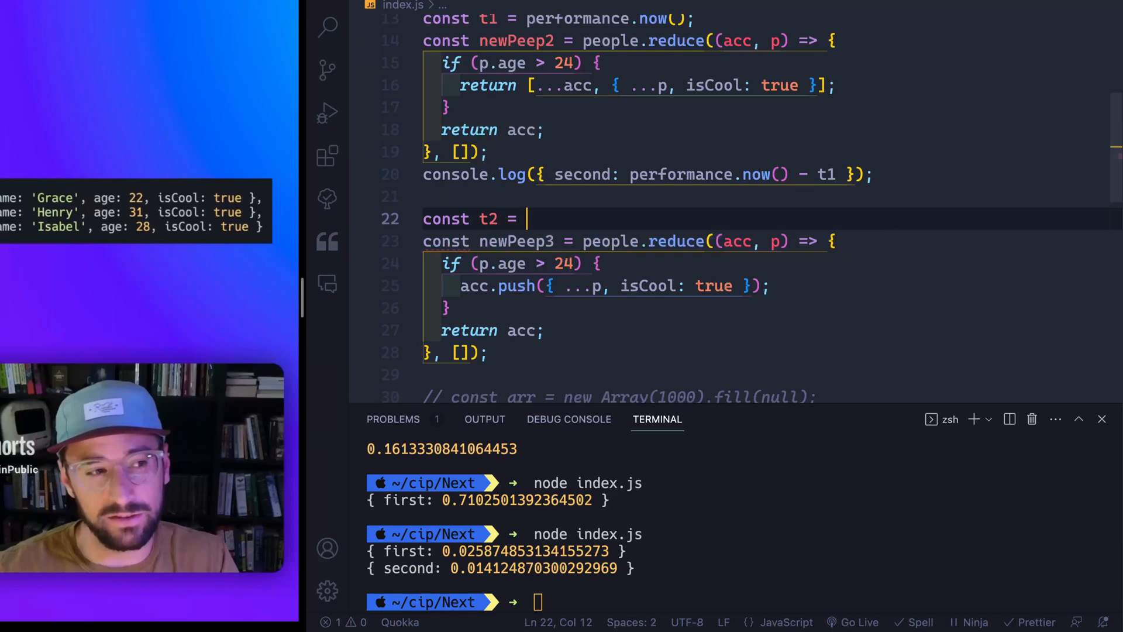
type("performance.now(")
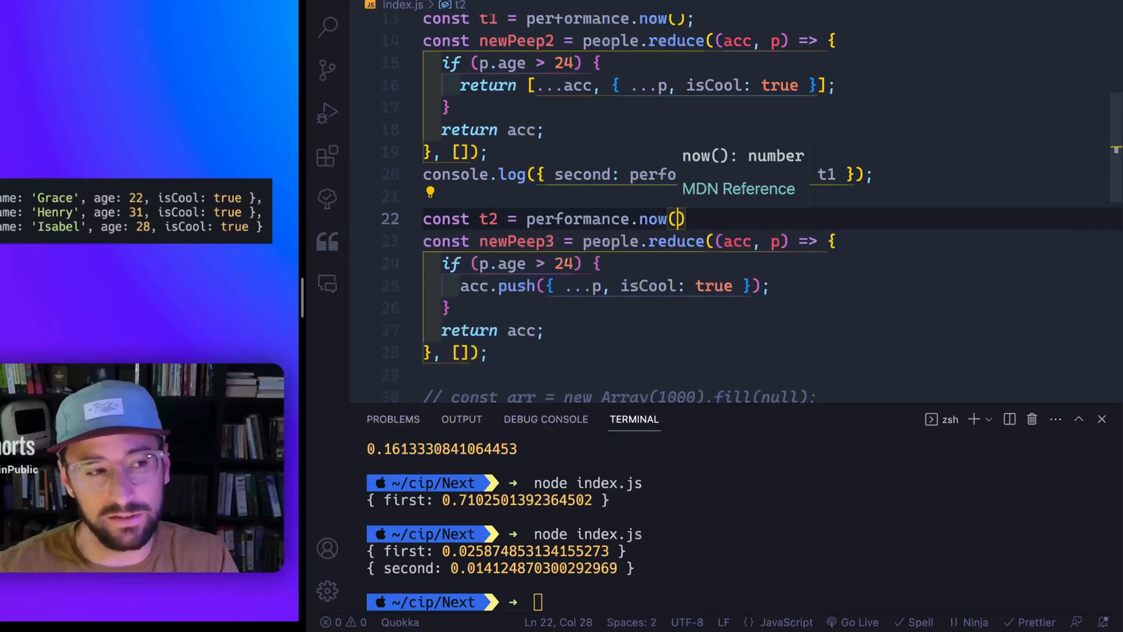
type("console.log({ second: performance.now() - t1 });")
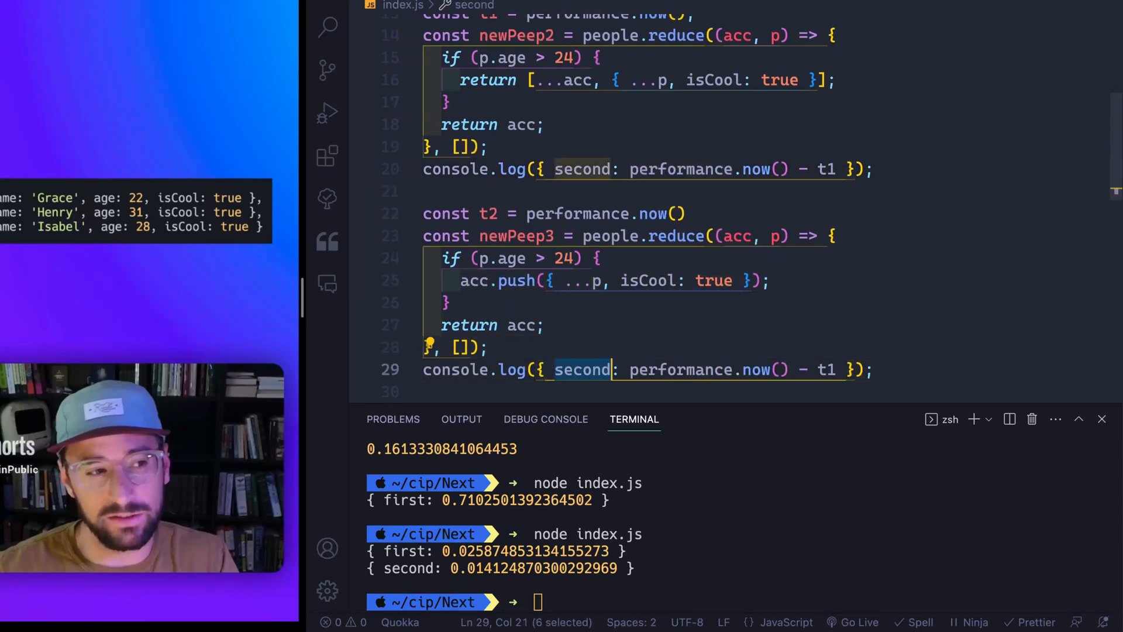
type("third")
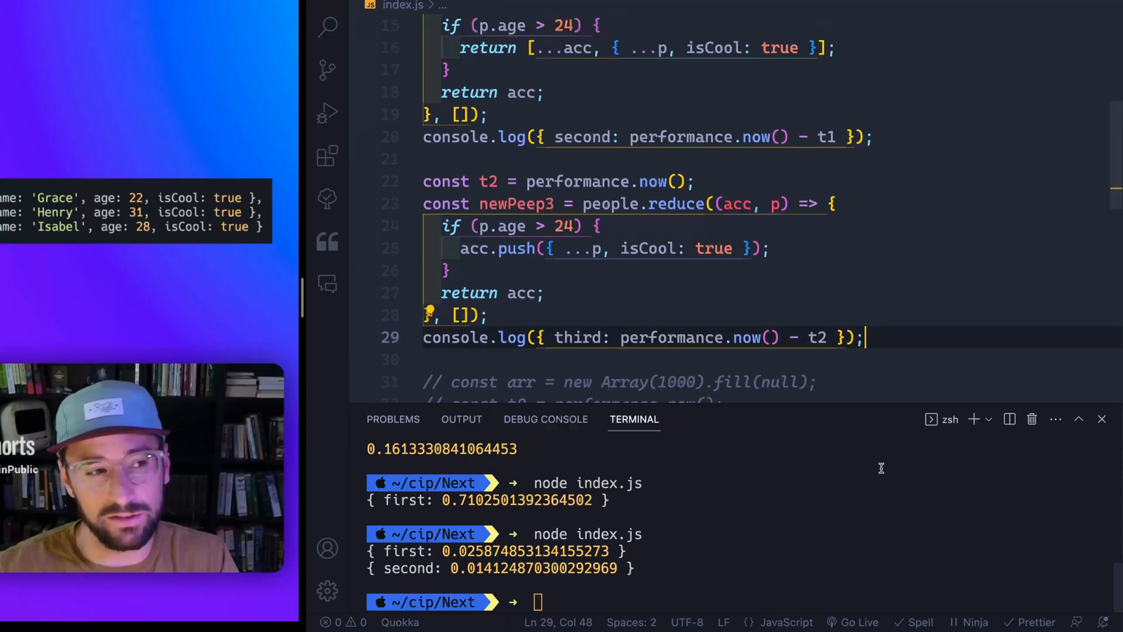
key("Enter")
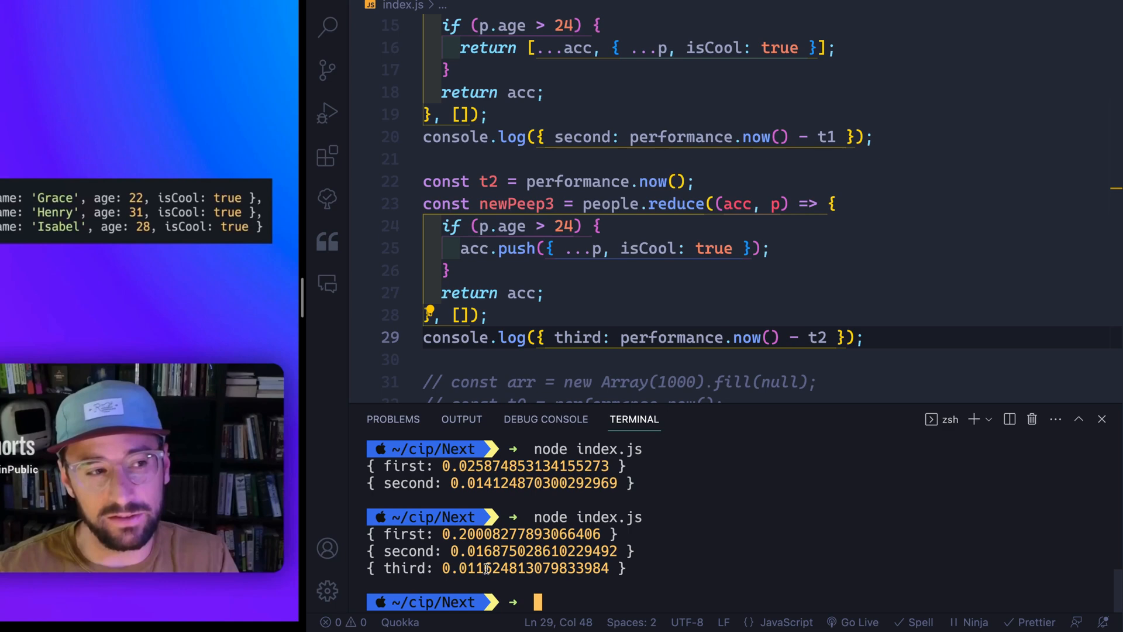
Step: Write a Raycast AI prompt asking to add 900 additional people to the array
scroll("up", 3)
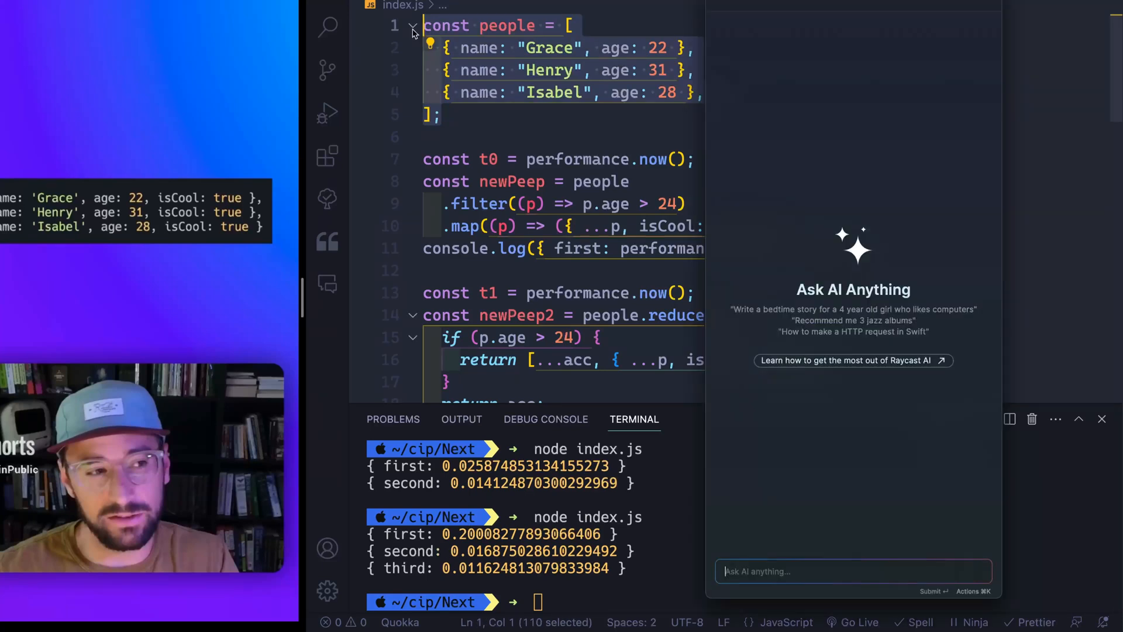
type("add 9")
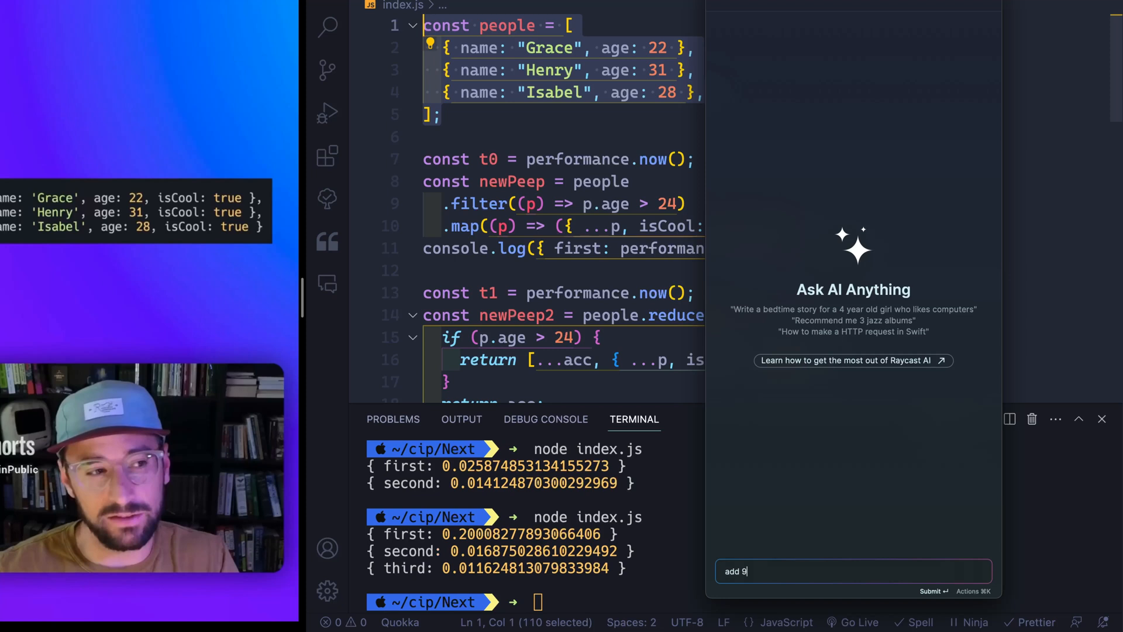
type("00 additio")
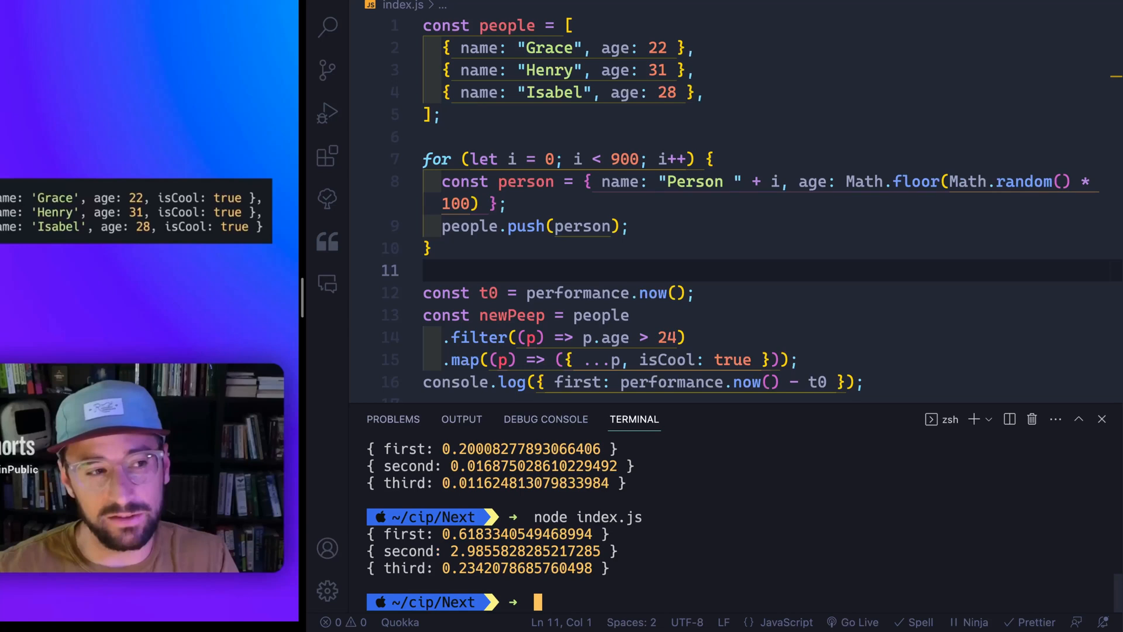
mouse_move(805, 498)
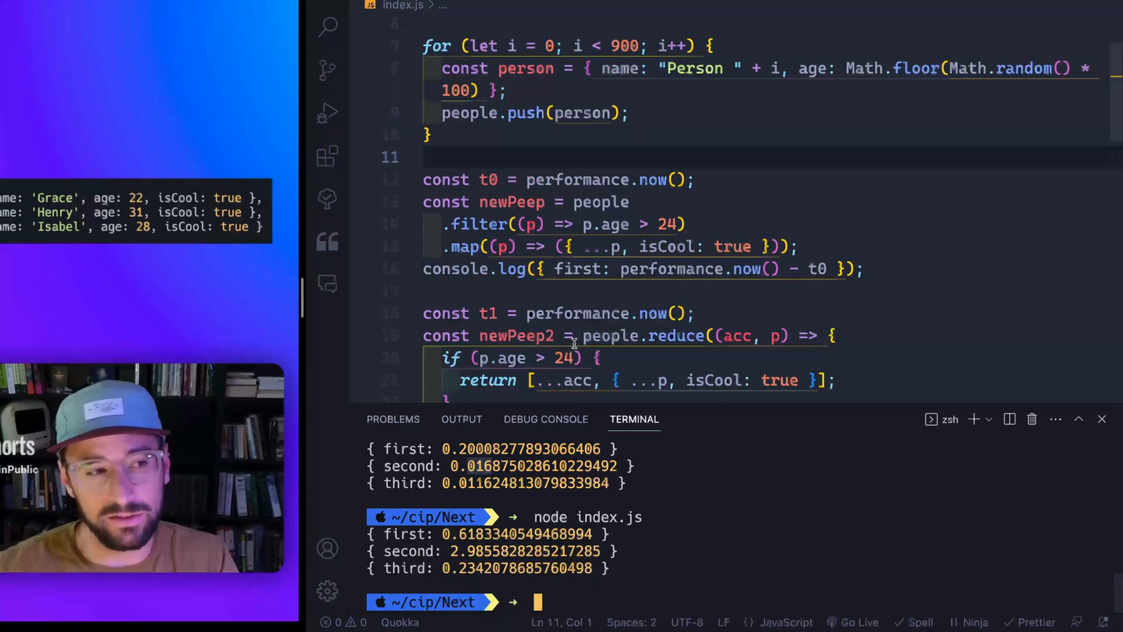
Step: Scroll down and select the spread-based reduce timing block in index.js
scroll("down", 3)
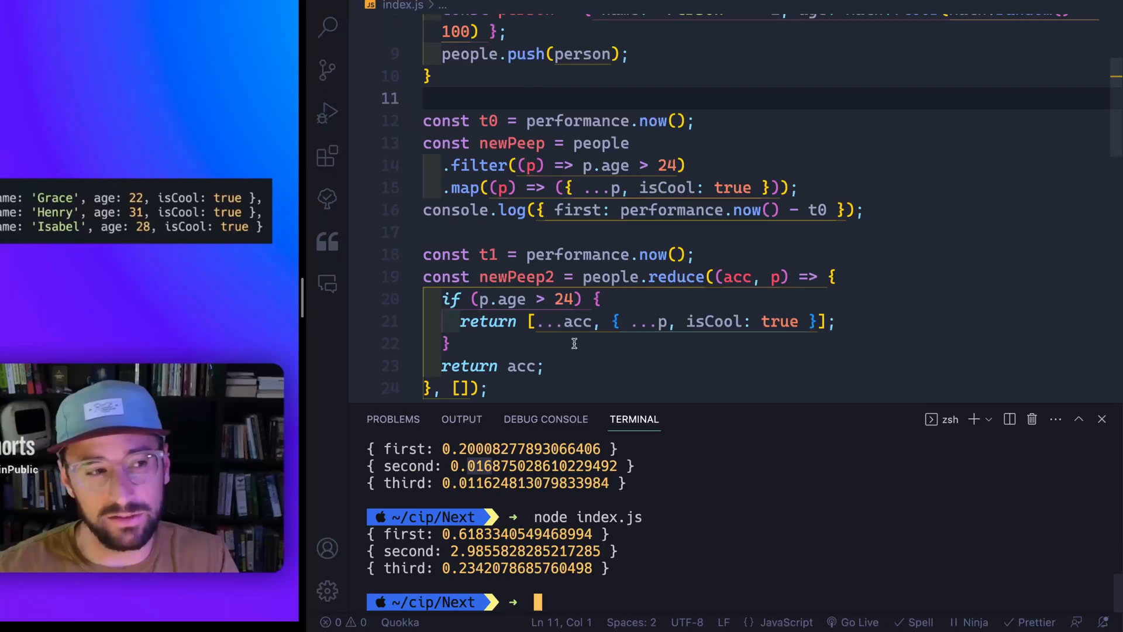
mouse_move(540, 255)
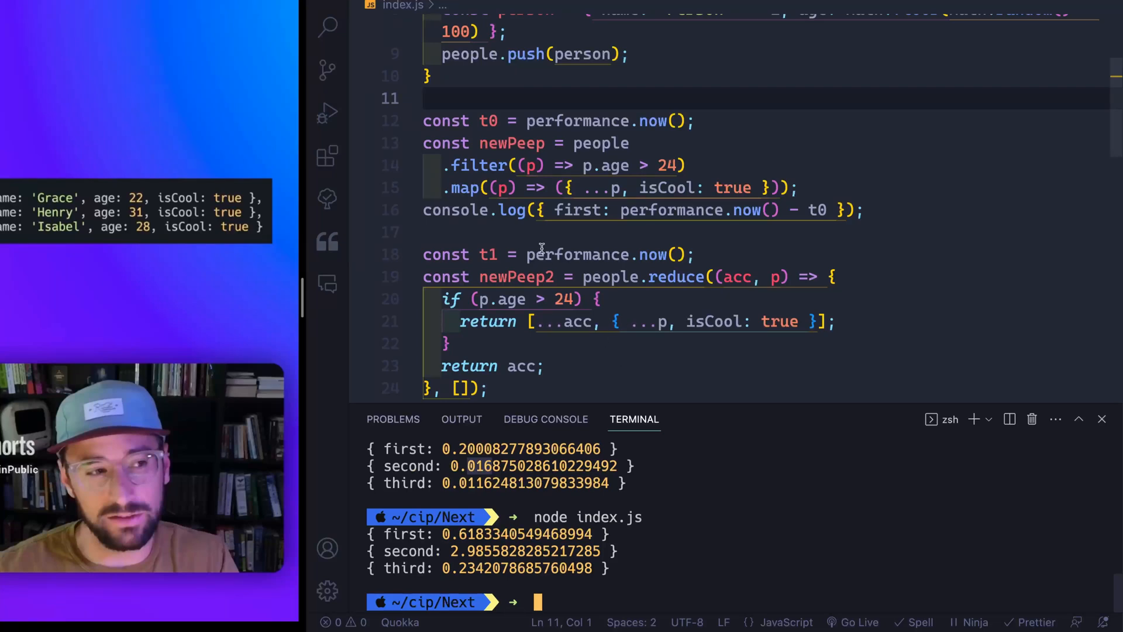
left_click_drag(424, 120, 864, 210)
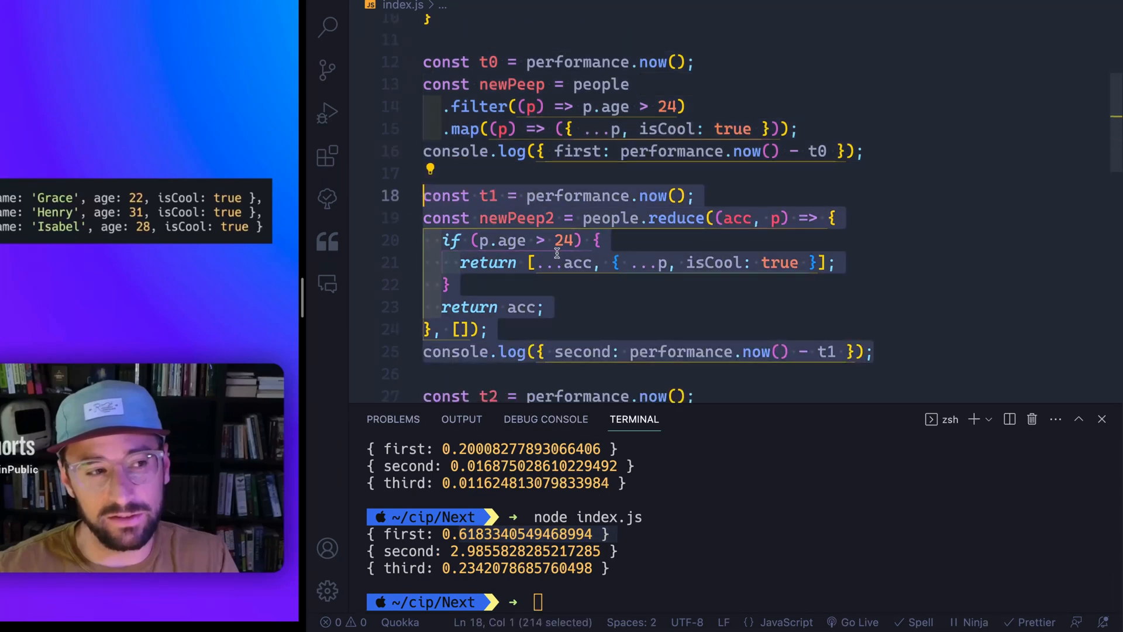
Step: Bring up the YouTube Studio comment suggesting push instead of spread, and deselect its example code
double_click(575, 262)
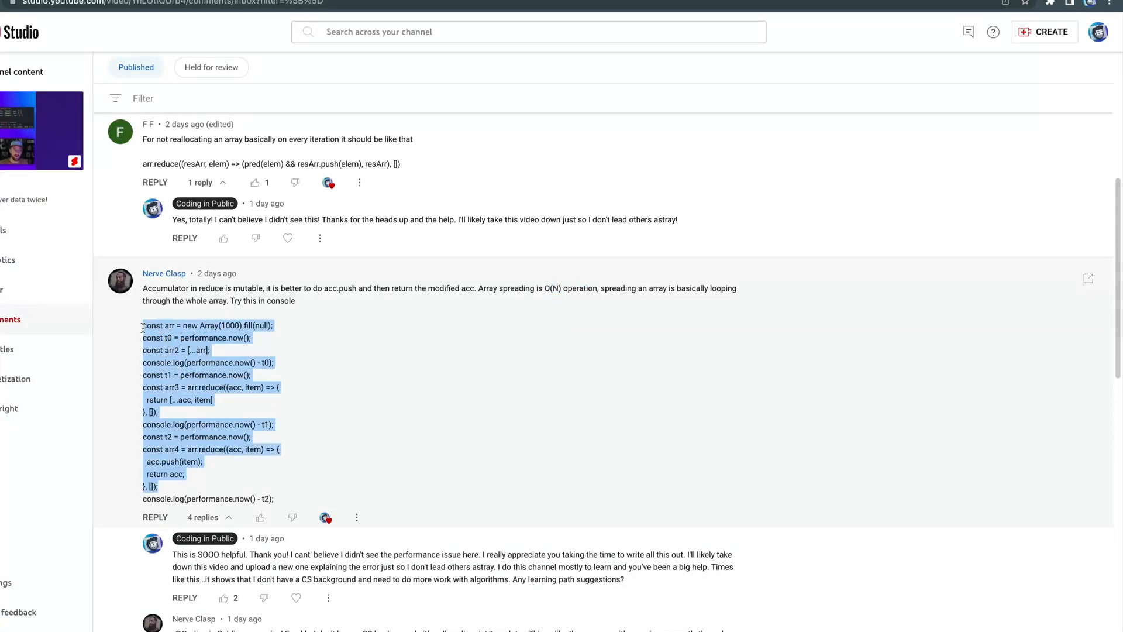
left_click(497, 396)
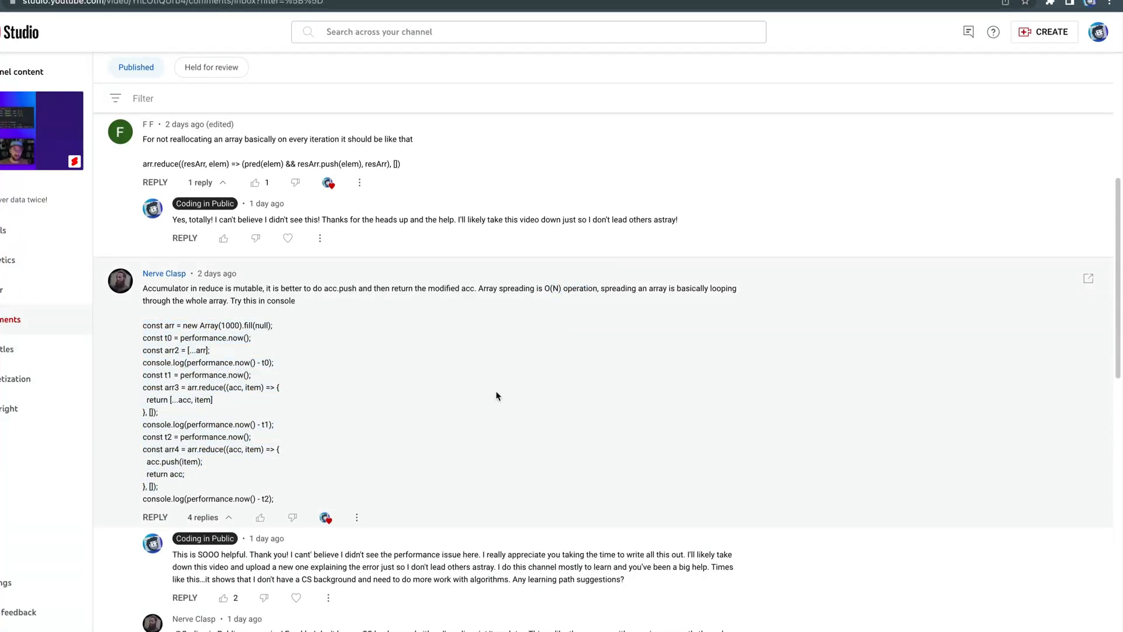